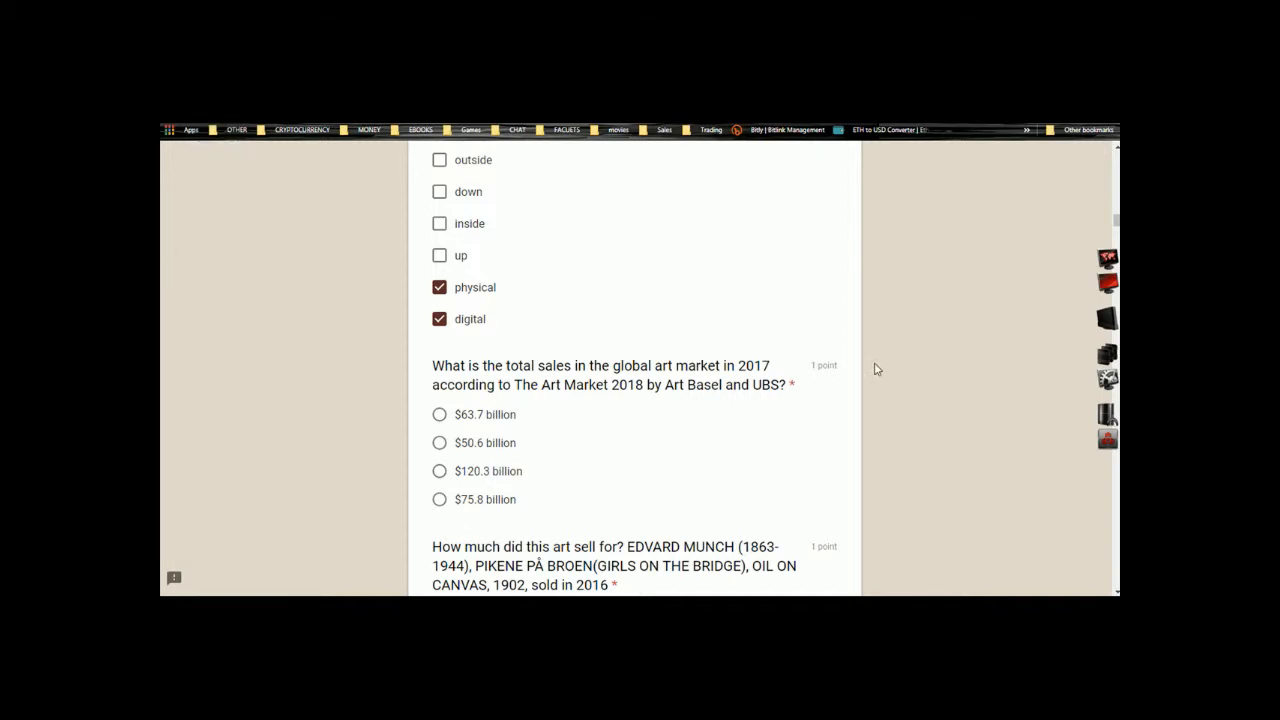
- Scroll through the quiz selecting question phrases to search against the graded answer copy
{"action": "scroll", "scroll_direction": "up", "scroll_amount": 3}
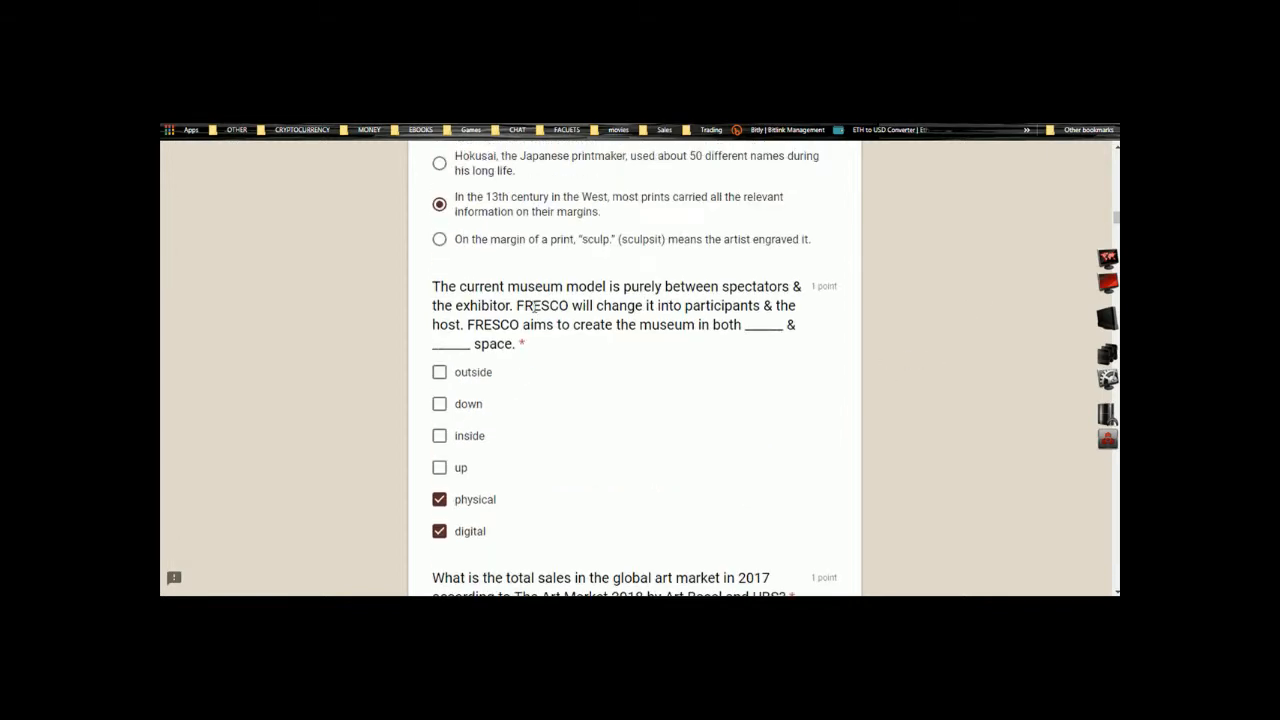
{"action": "double_click", "coordinate": [542, 304]}
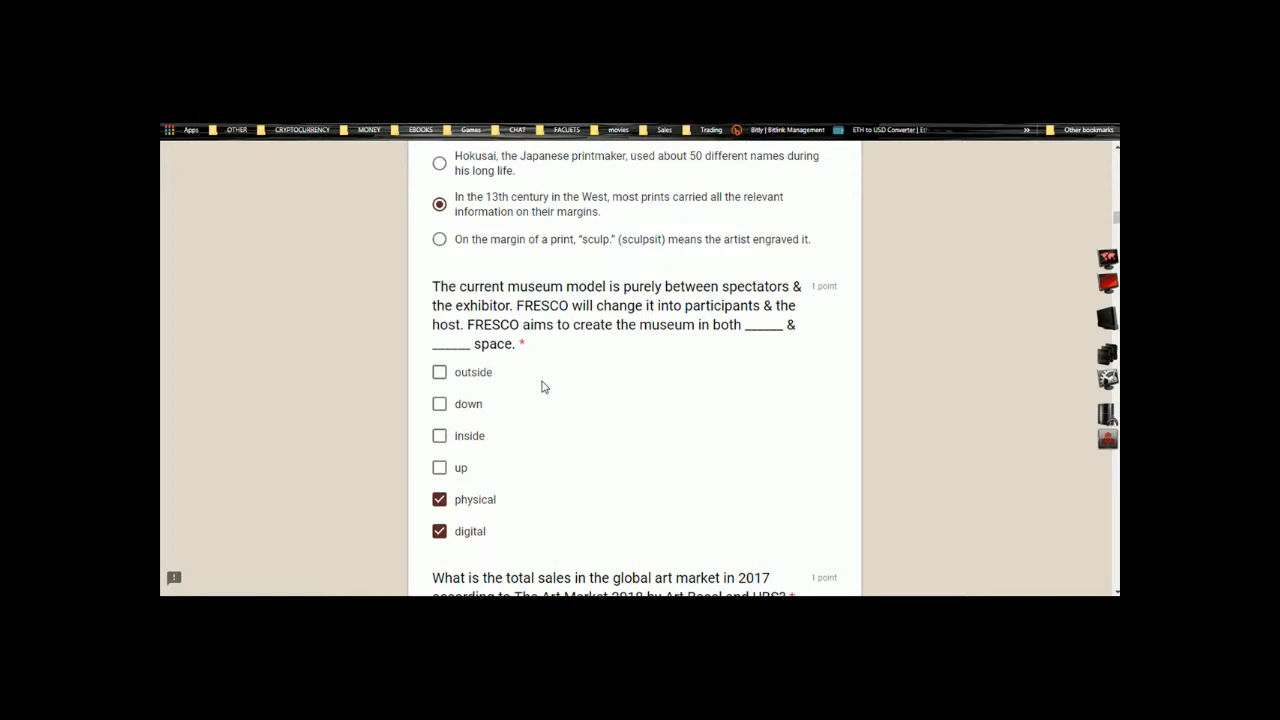
{"action": "scroll", "scroll_direction": "down", "scroll_amount": 3}
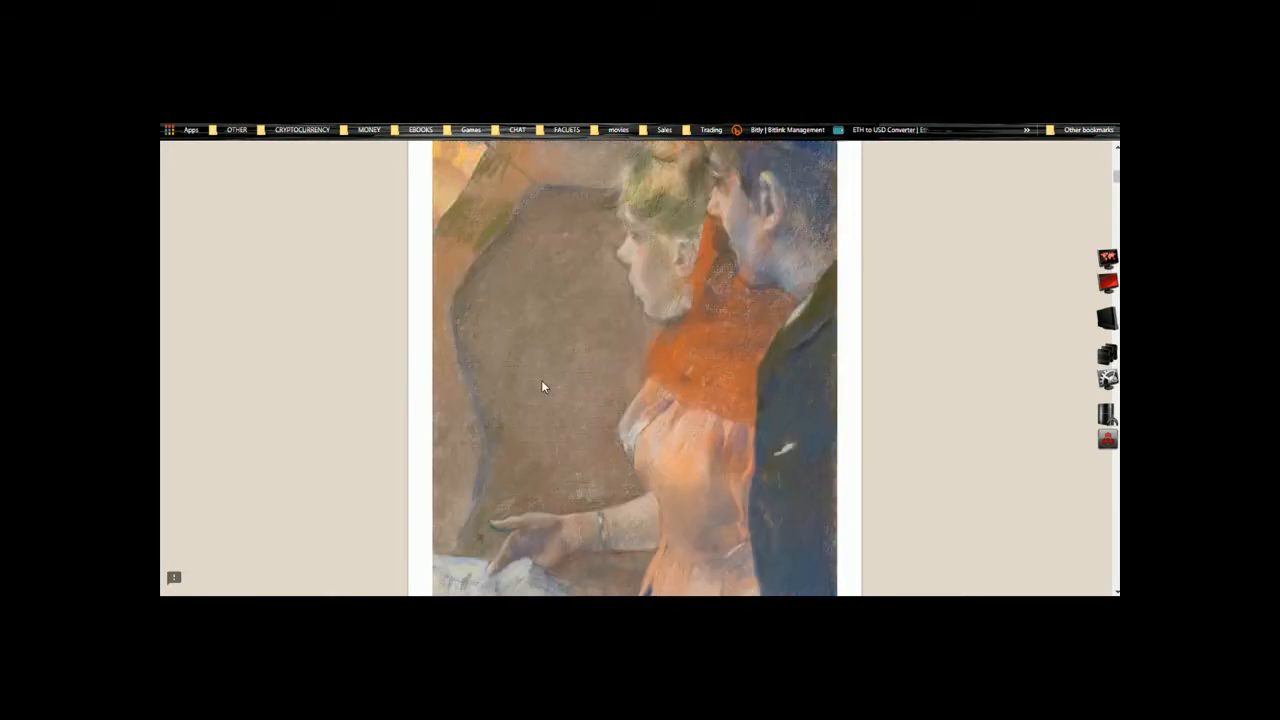
{"action": "scroll", "scroll_direction": "down", "scroll_amount": 3}
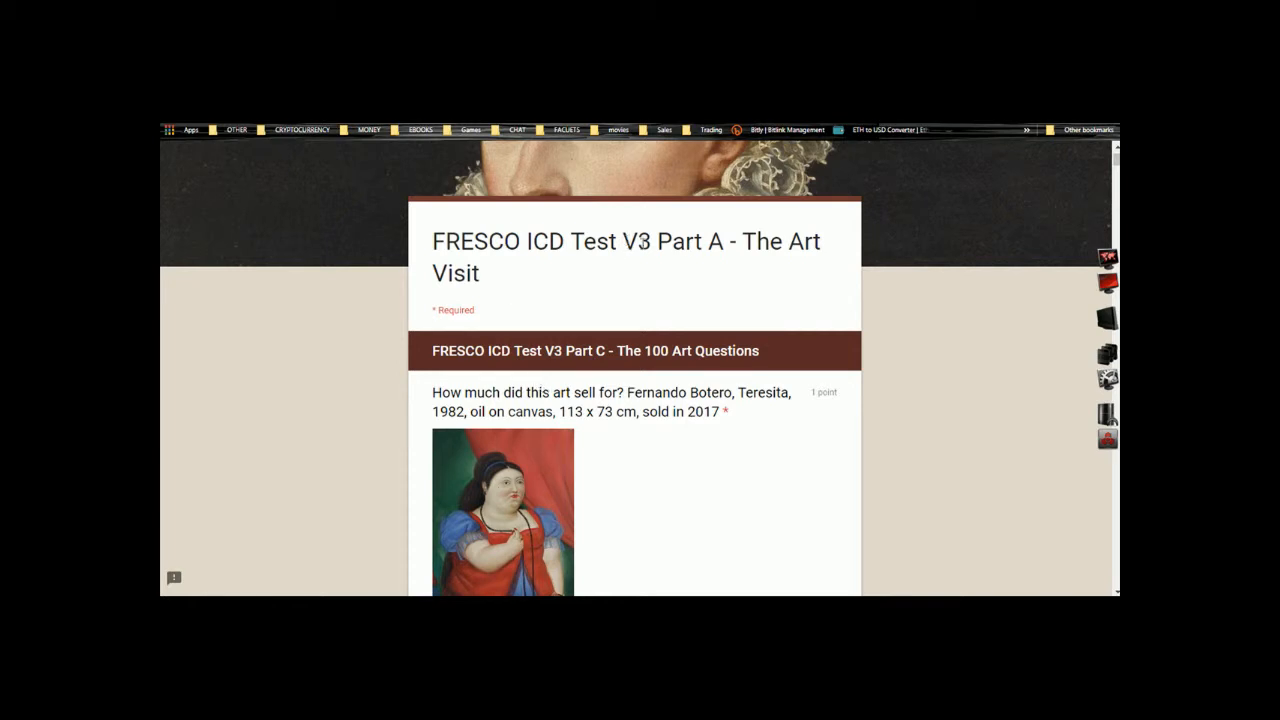
{"action": "double_click", "coordinate": [636, 240]}
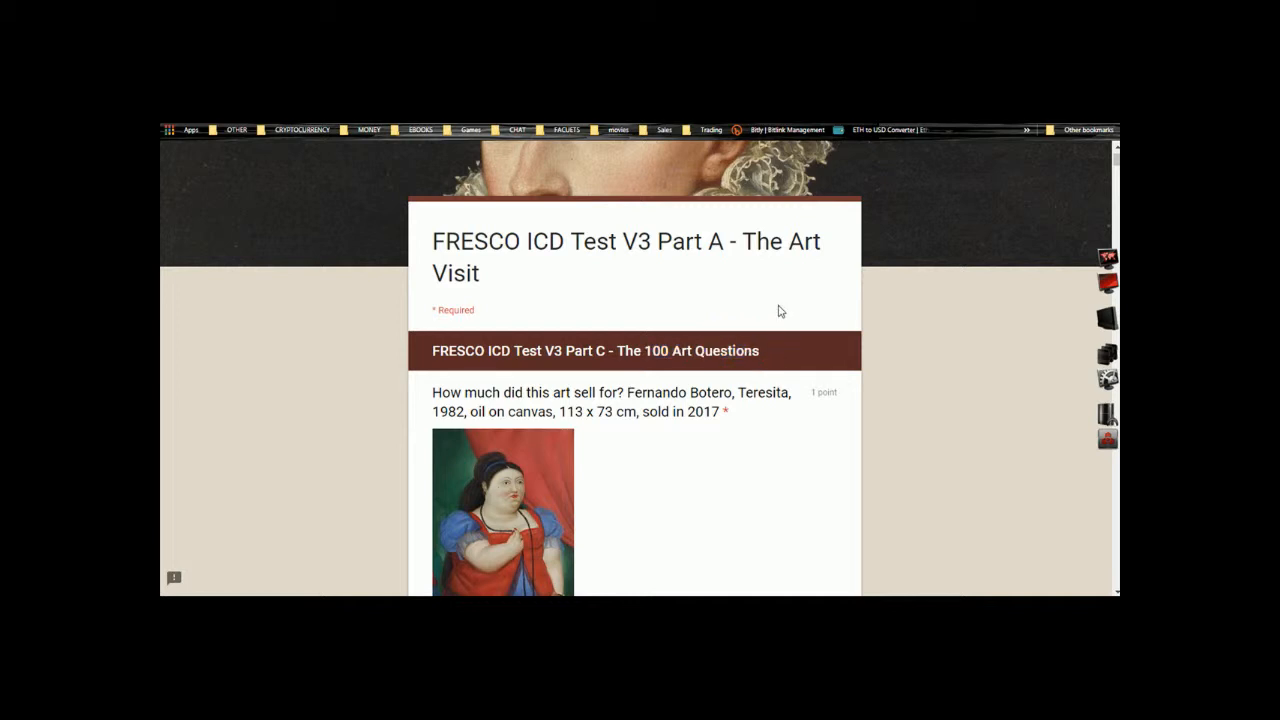
{"action": "mouse_move", "coordinate": [780, 316]}
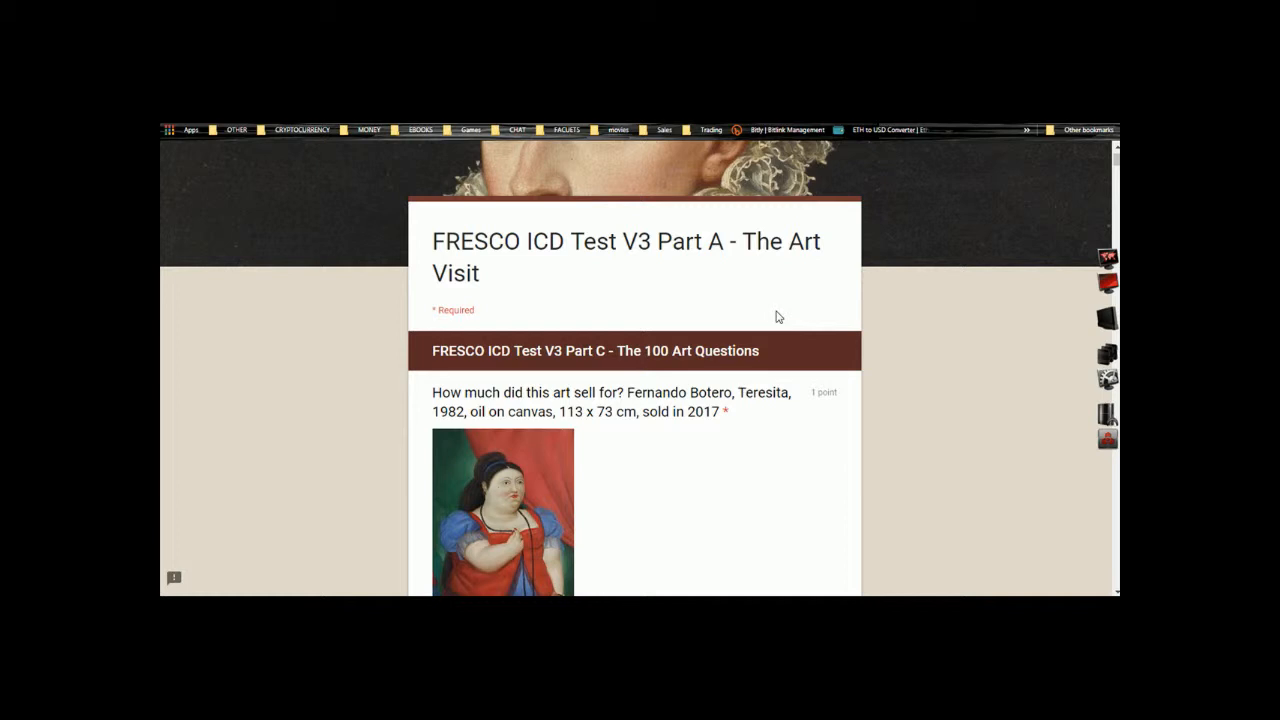
{"action": "mouse_move", "coordinate": [772, 316]}
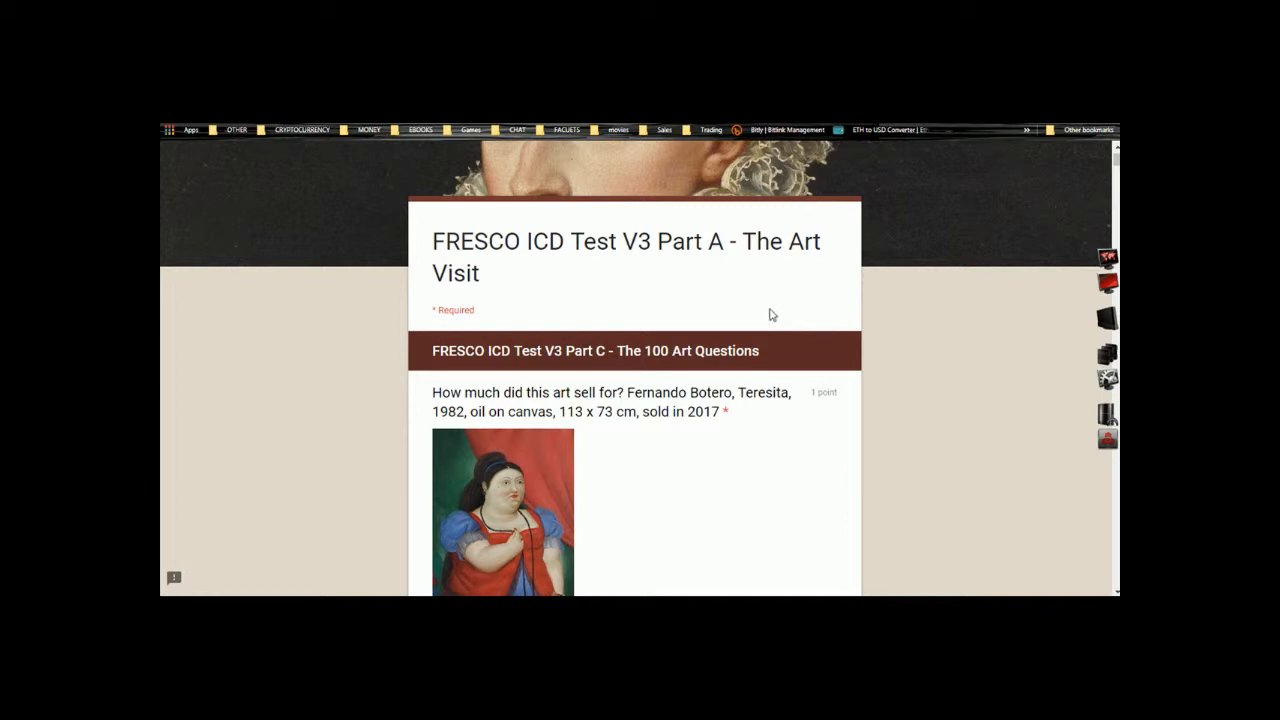
{"action": "mouse_move", "coordinate": [432, 246]}
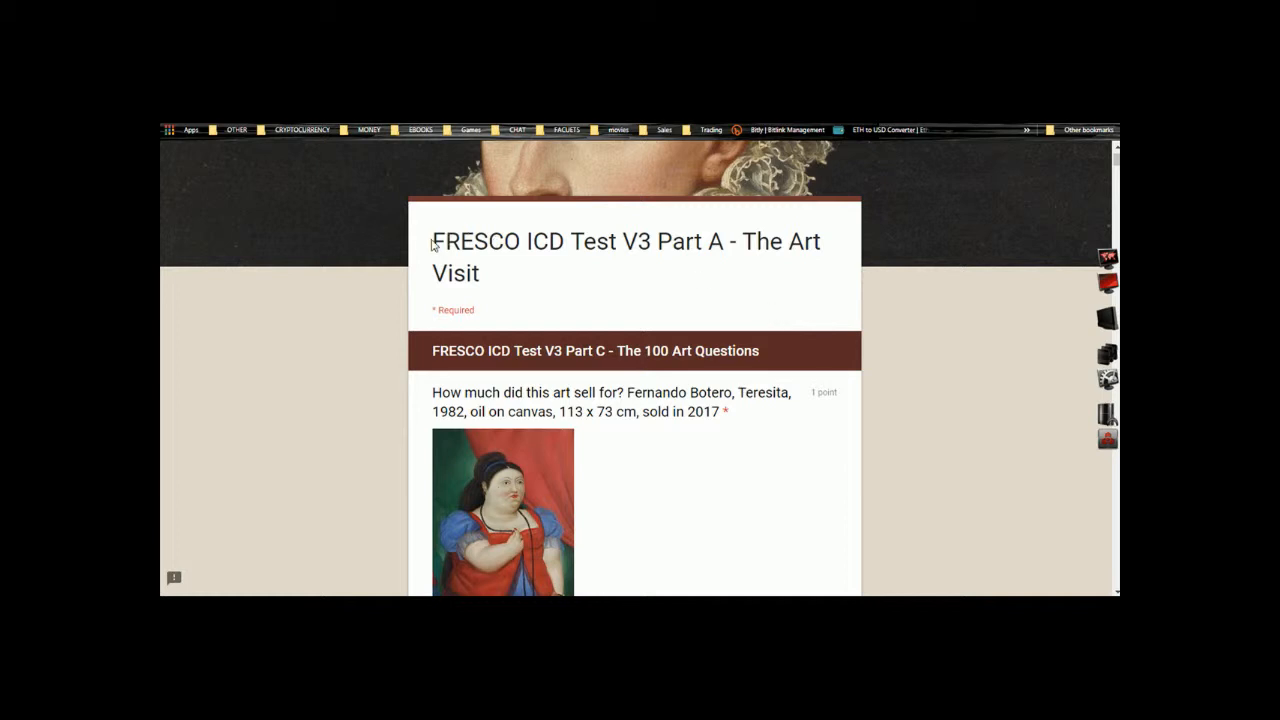
{"action": "double_click", "coordinate": [468, 240]}
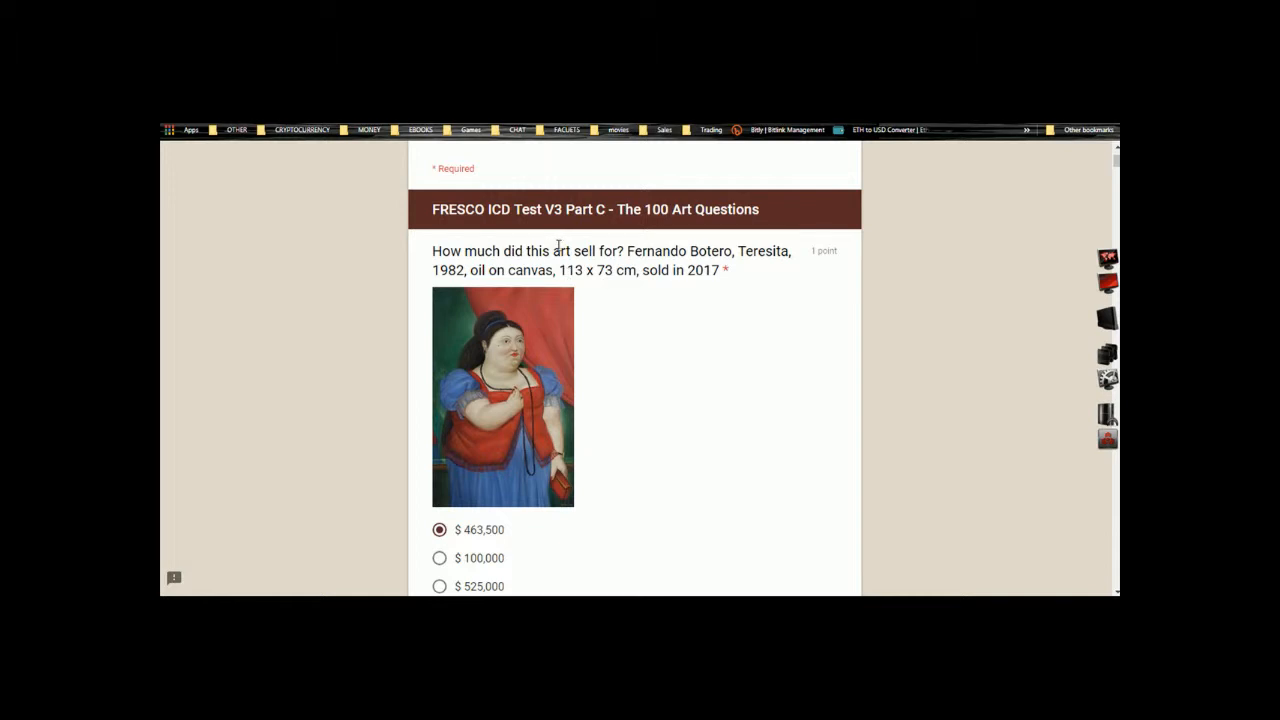
{"action": "scroll", "scroll_direction": "down", "scroll_amount": 3}
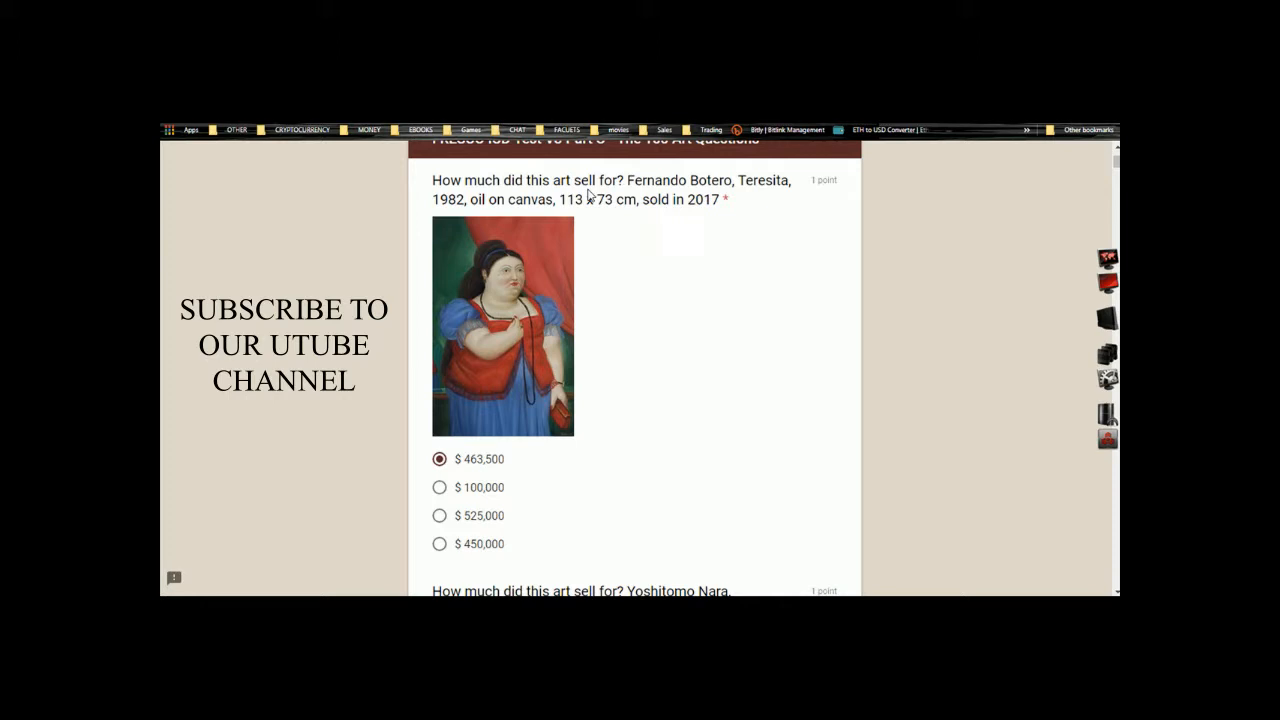
{"action": "mouse_move", "coordinate": [588, 196]}
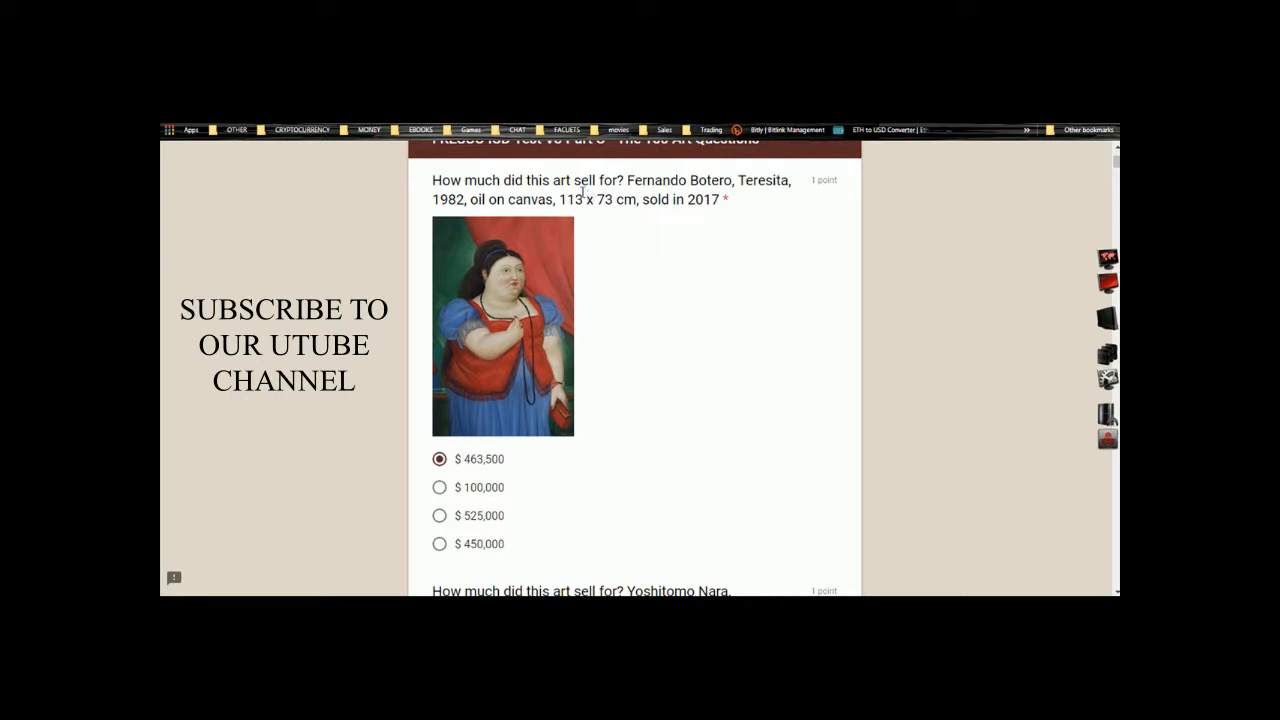
- Reach the 2017 global art market sales question and select 'What is' for searching the graded copy
{"action": "scroll", "scroll_direction": "down", "scroll_amount": 3}
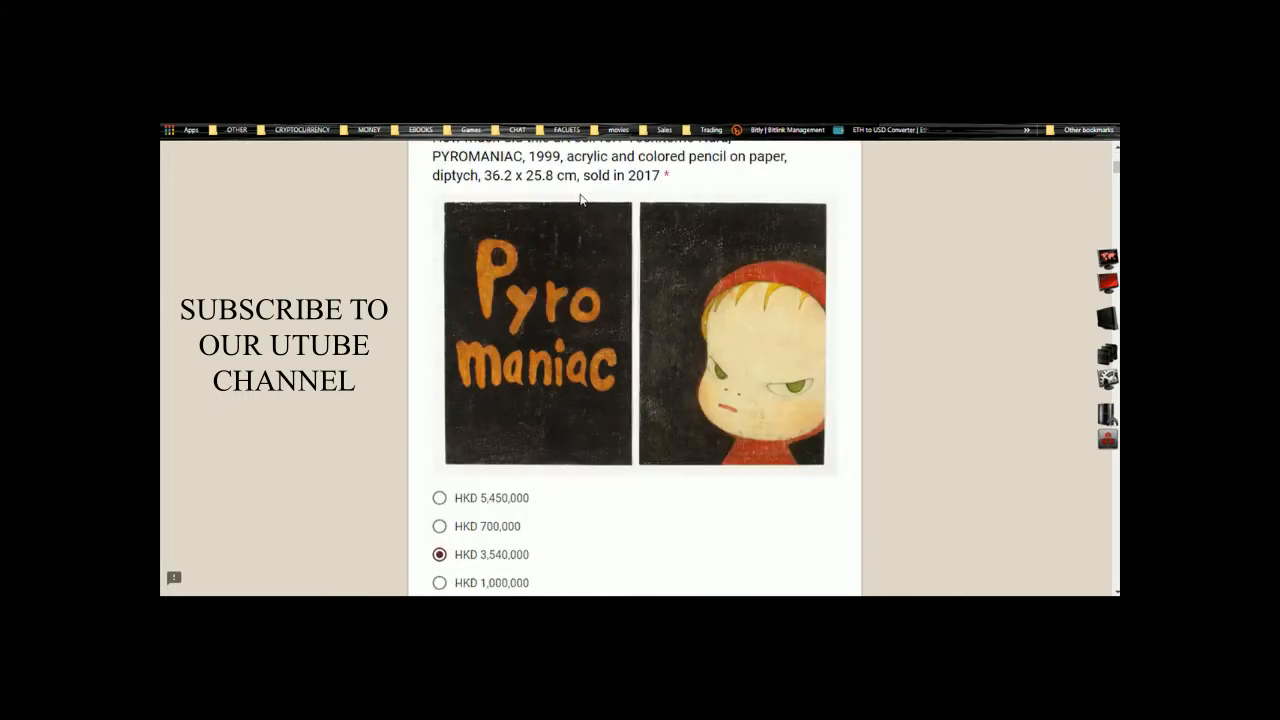
{"action": "scroll", "scroll_direction": "down", "scroll_amount": 3}
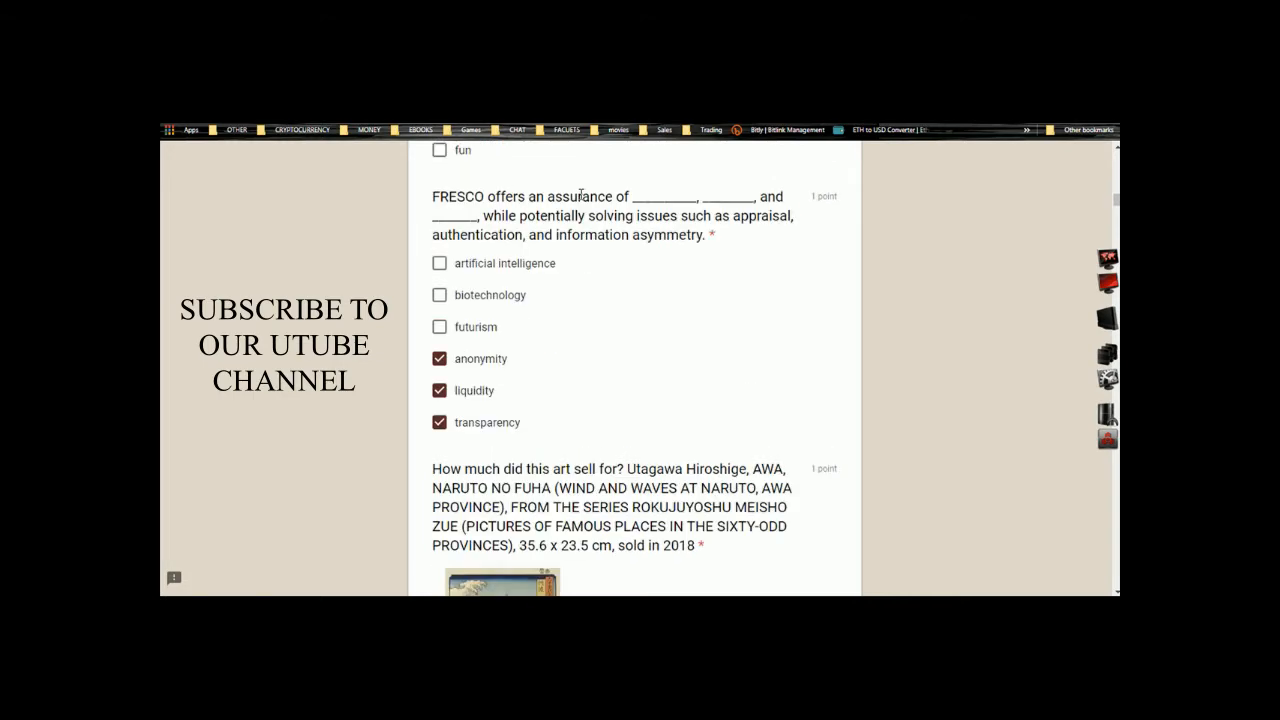
{"action": "scroll", "scroll_direction": "down", "scroll_amount": 3}
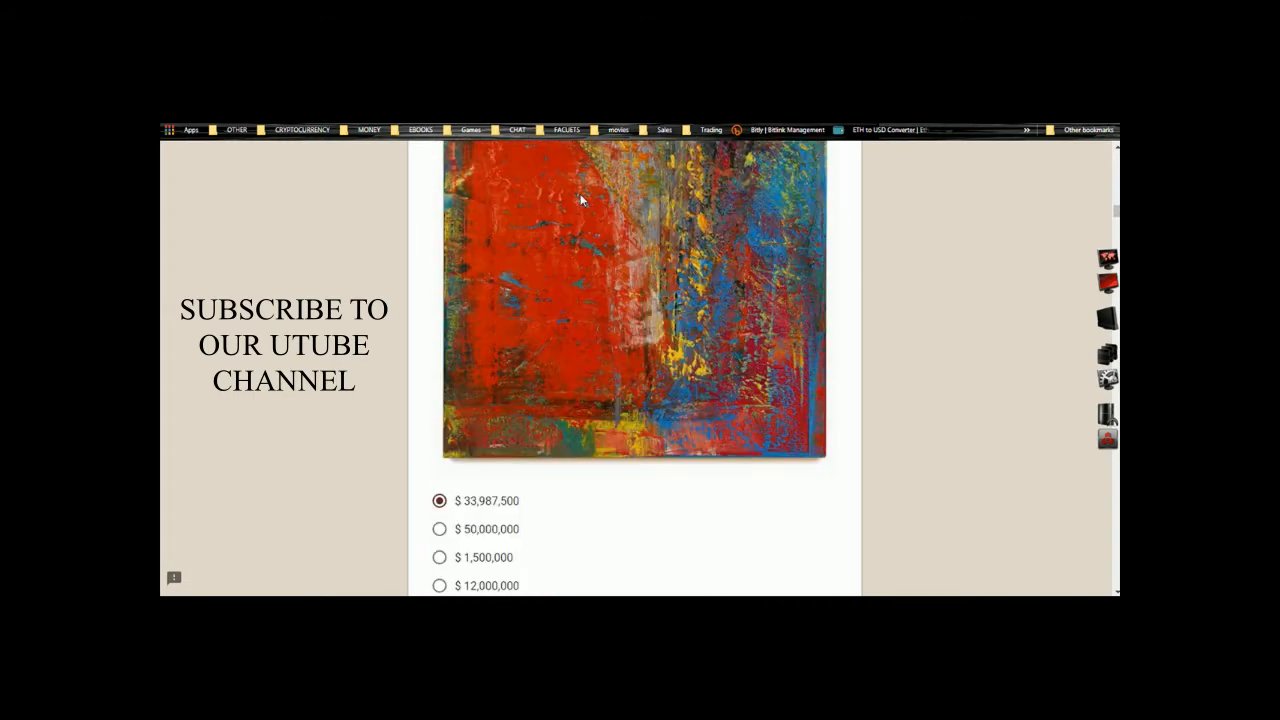
{"action": "scroll", "scroll_direction": "down", "scroll_amount": 3}
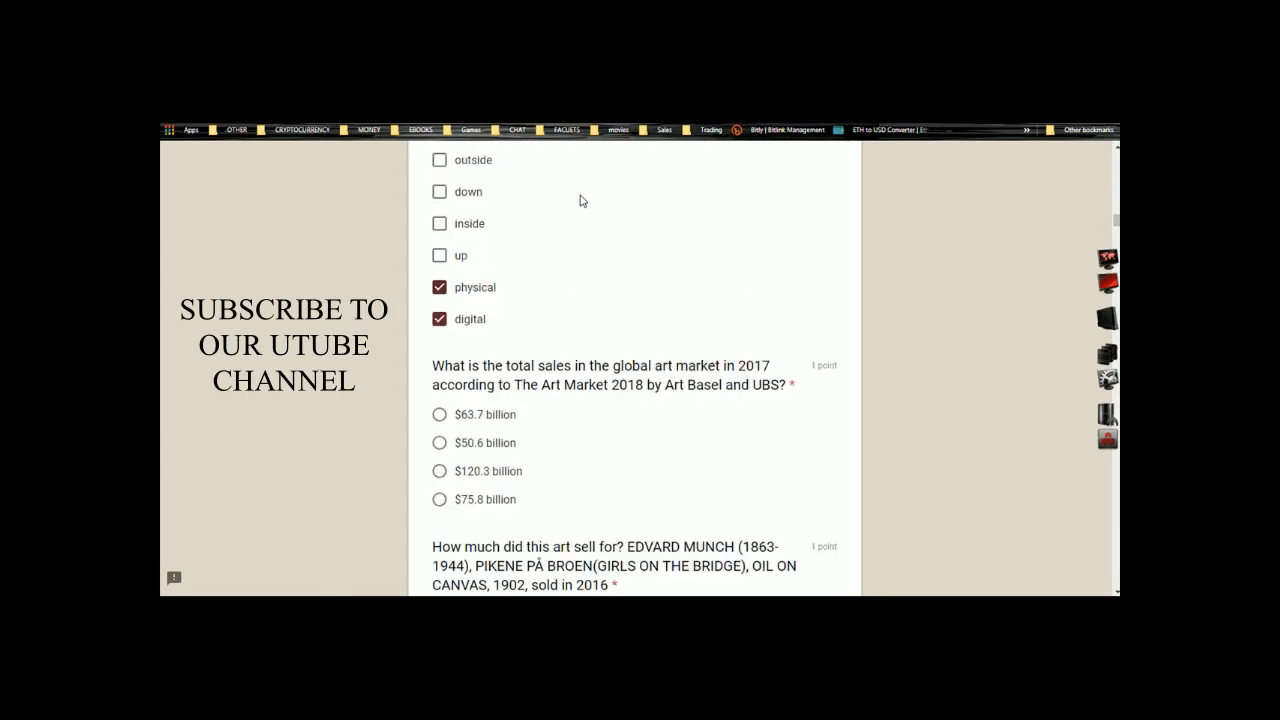
{"action": "scroll", "scroll_direction": "down", "scroll_amount": 3}
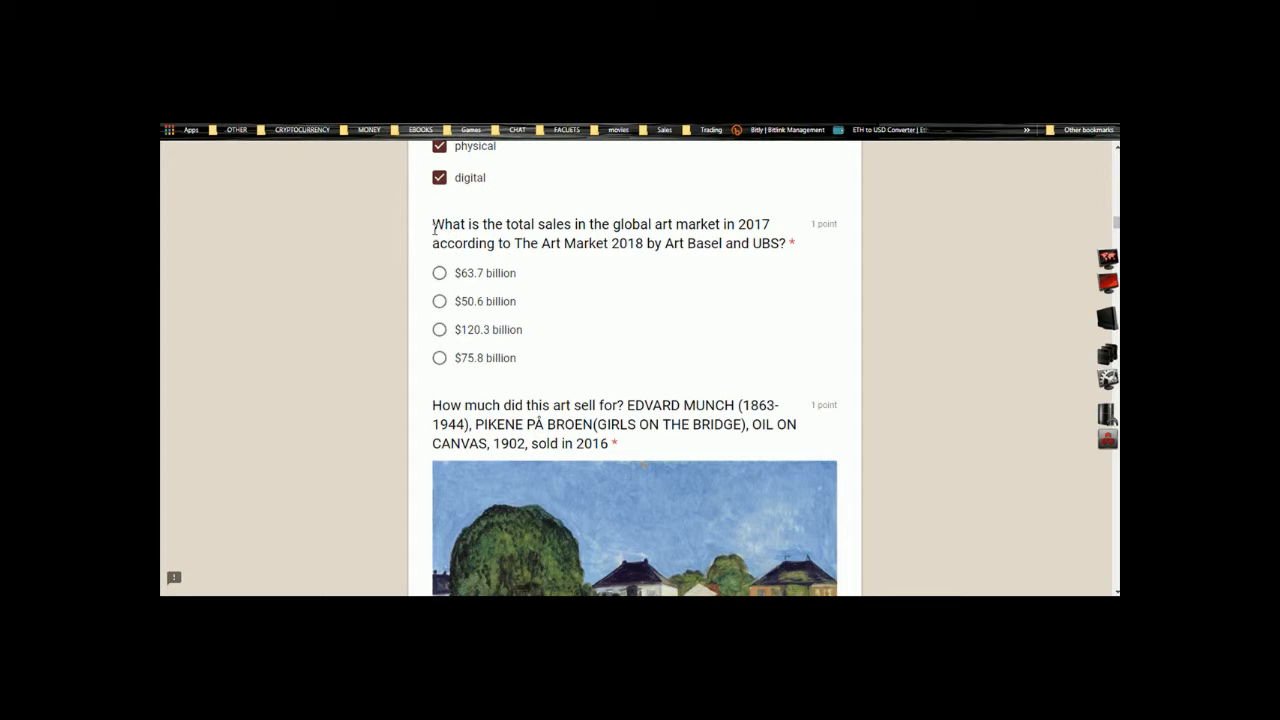
{"action": "double_click", "coordinate": [444, 224]}
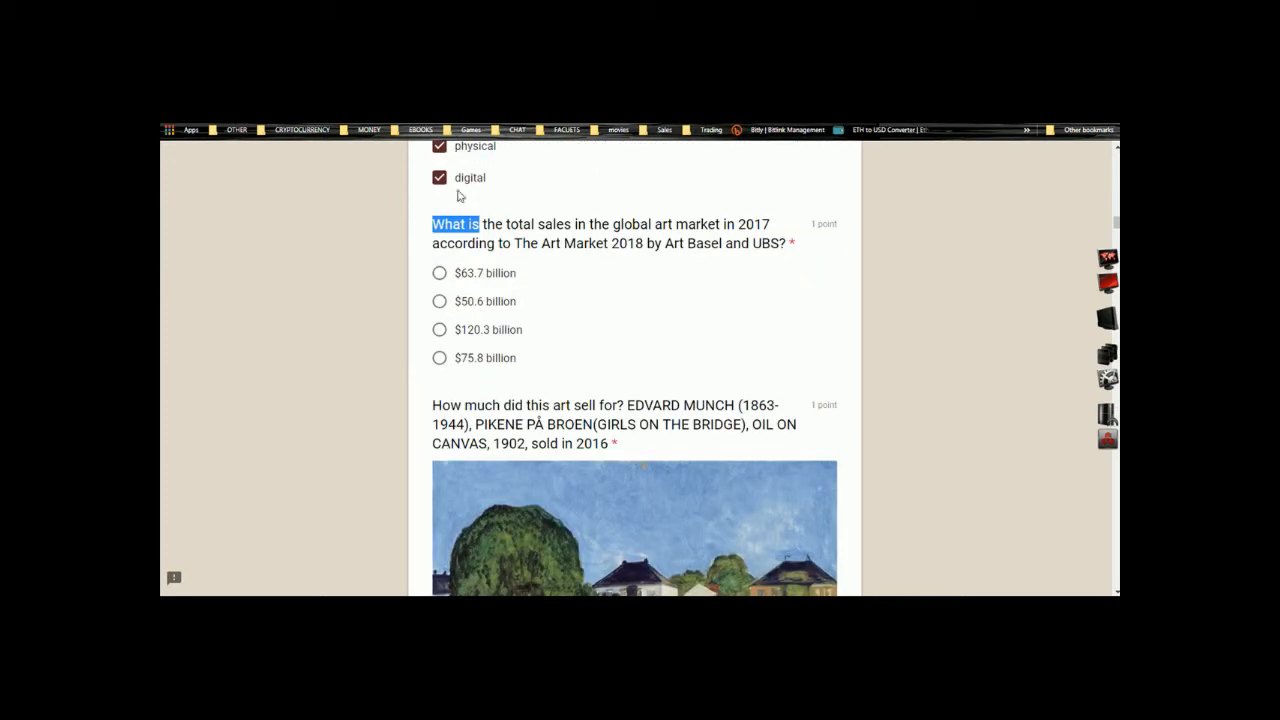
{"action": "mouse_move", "coordinate": [462, 240]}
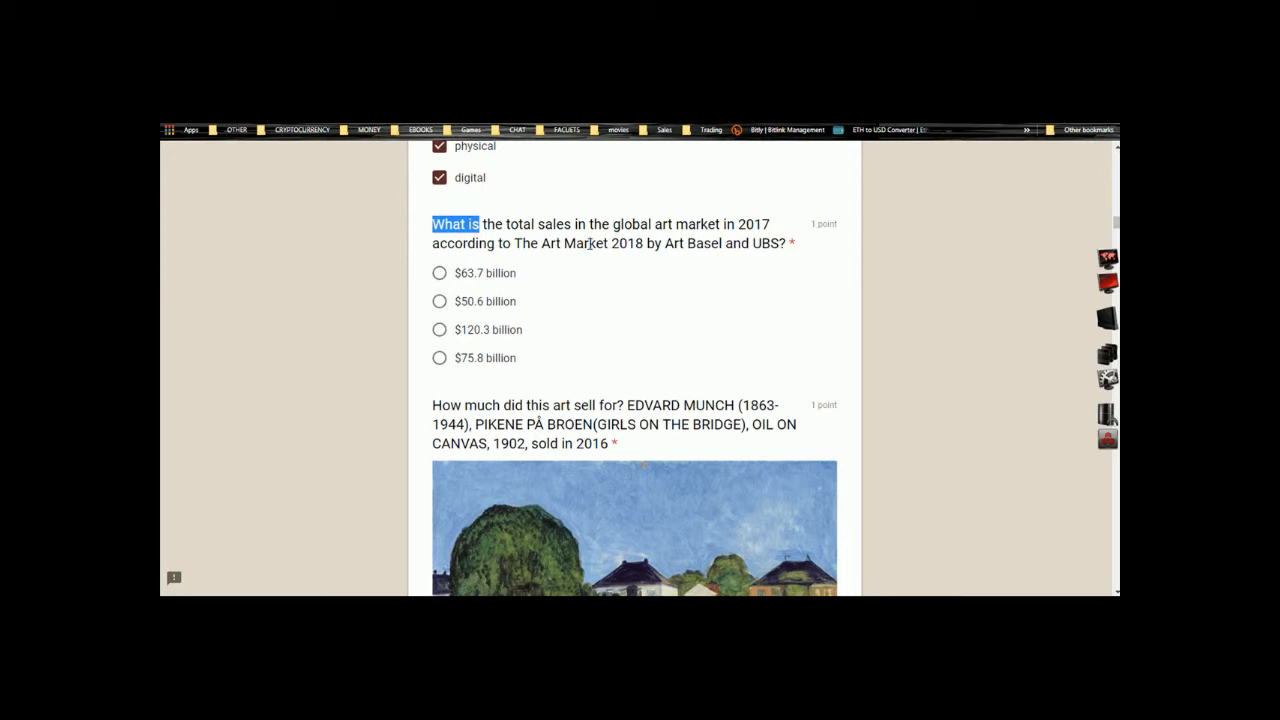
{"action": "mouse_move", "coordinate": [564, 276]}
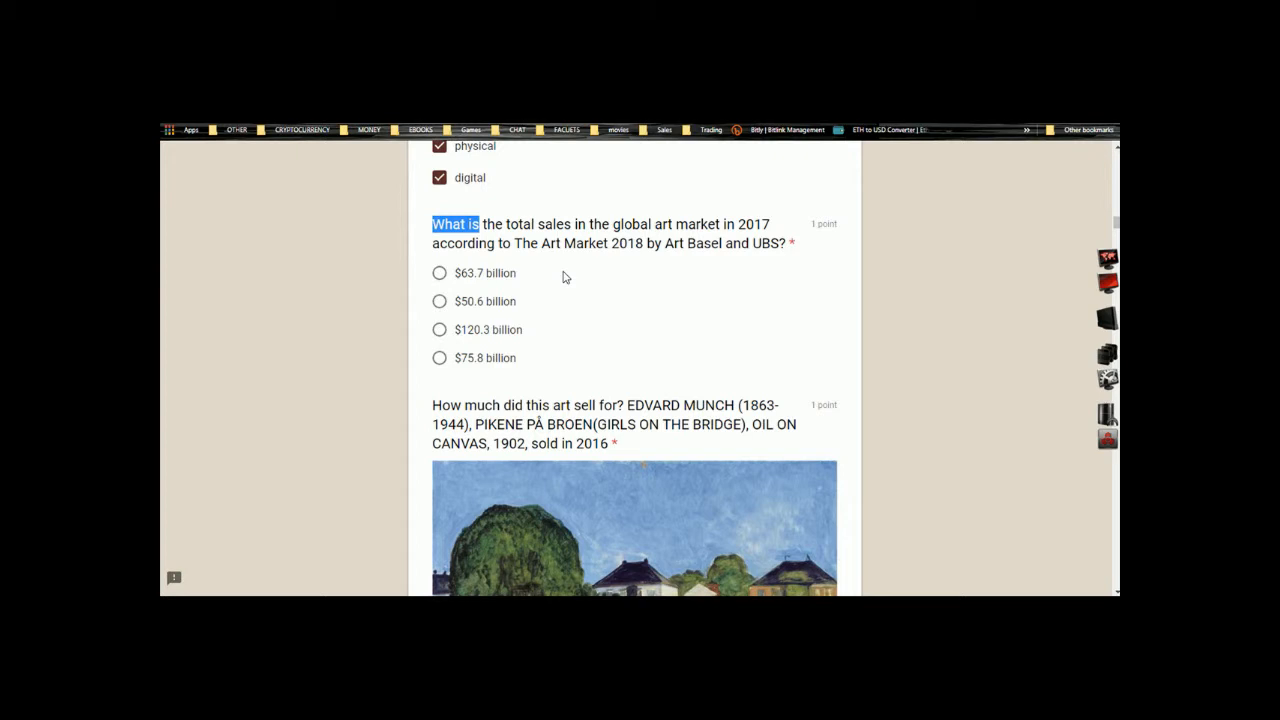
{"action": "mouse_move", "coordinate": [528, 244]}
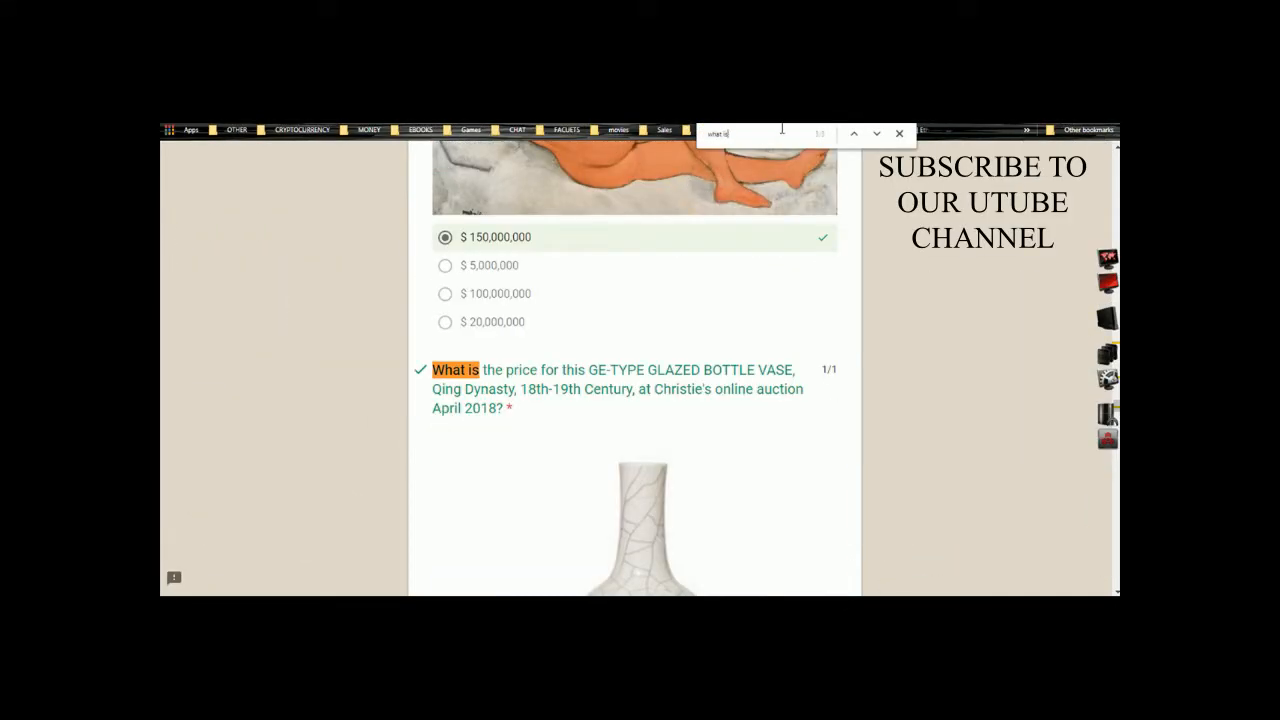
- Search the graded copy for 'Art Market', landing on the 2017 sales question with $63.7 billion marked correct
{"action": "right_click", "coordinate": [744, 132]}
{"action": "type", "text": "Art Market"}
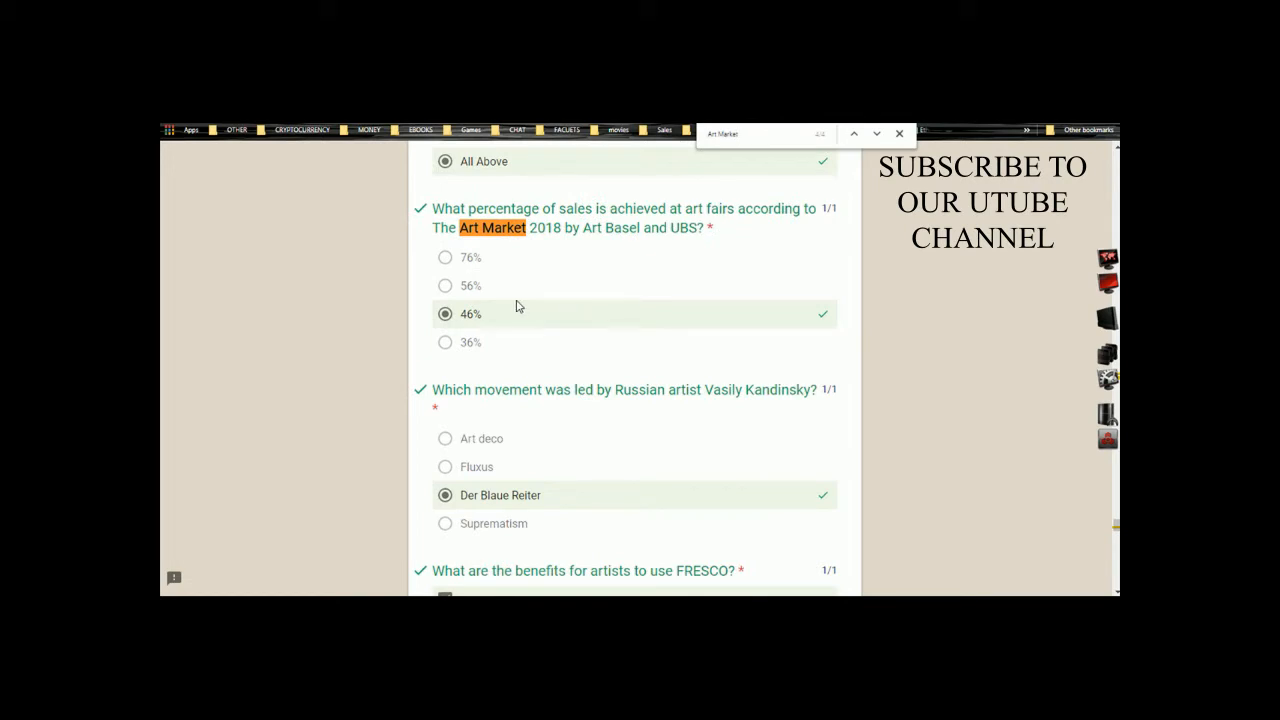
{"action": "scroll", "scroll_direction": "down", "scroll_amount": 3}
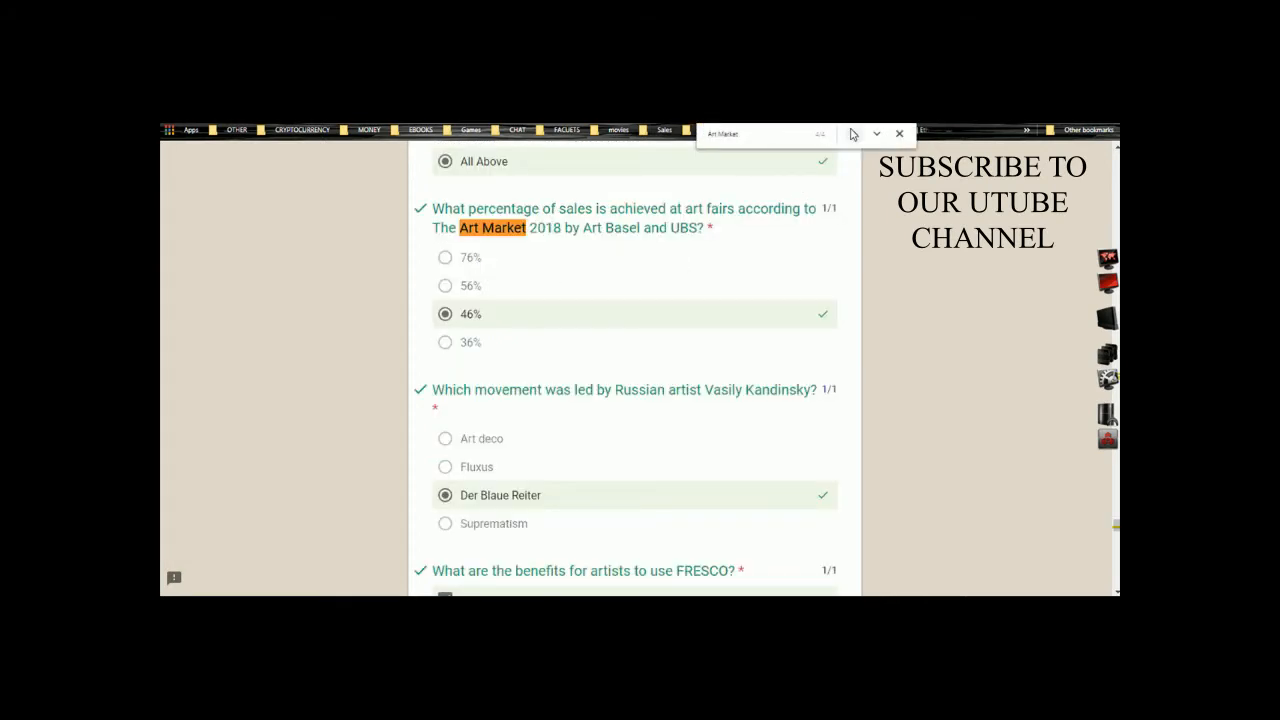
{"action": "left_click", "coordinate": [876, 132]}
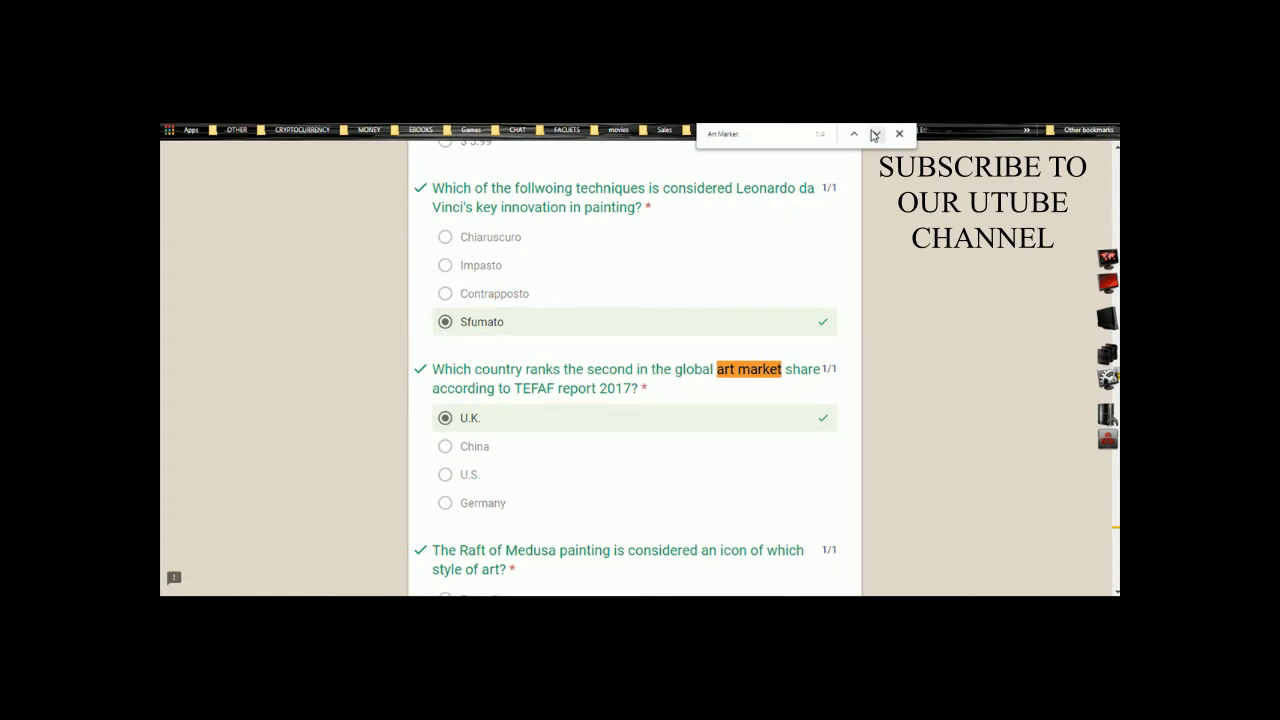
{"action": "scroll", "scroll_direction": "down", "scroll_amount": 3}
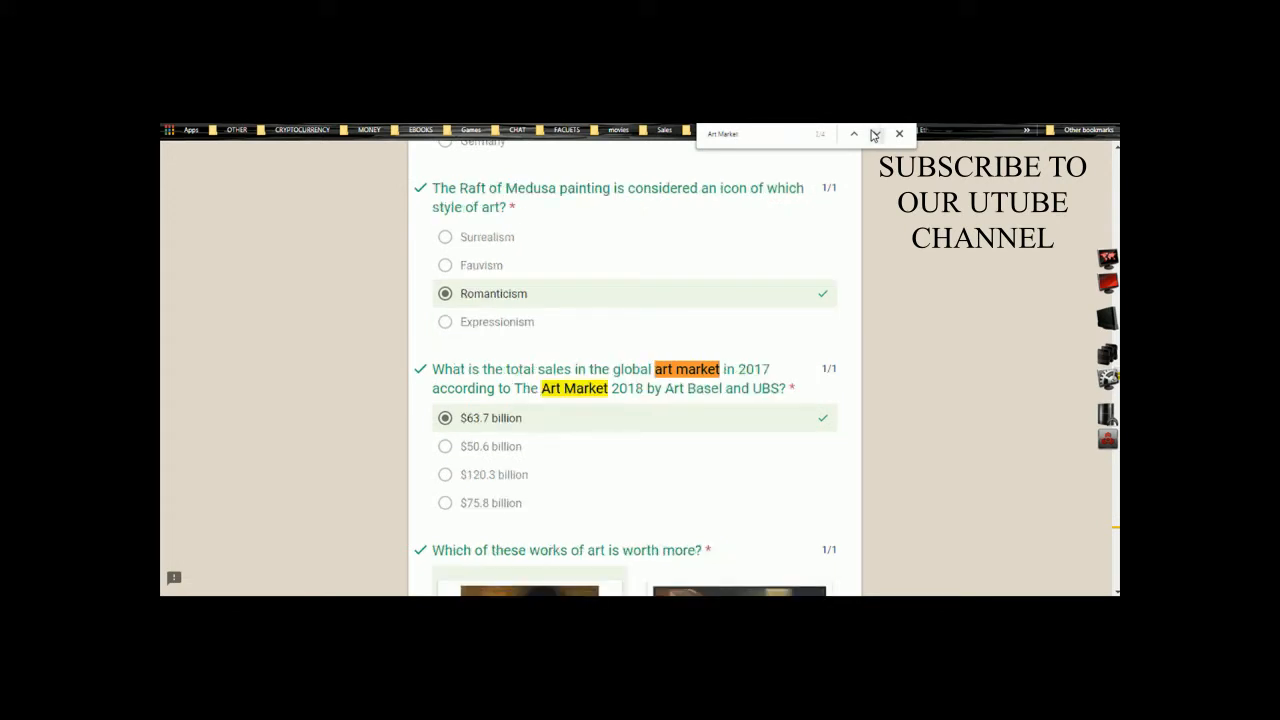
{"action": "scroll", "scroll_direction": "down", "scroll_amount": 3}
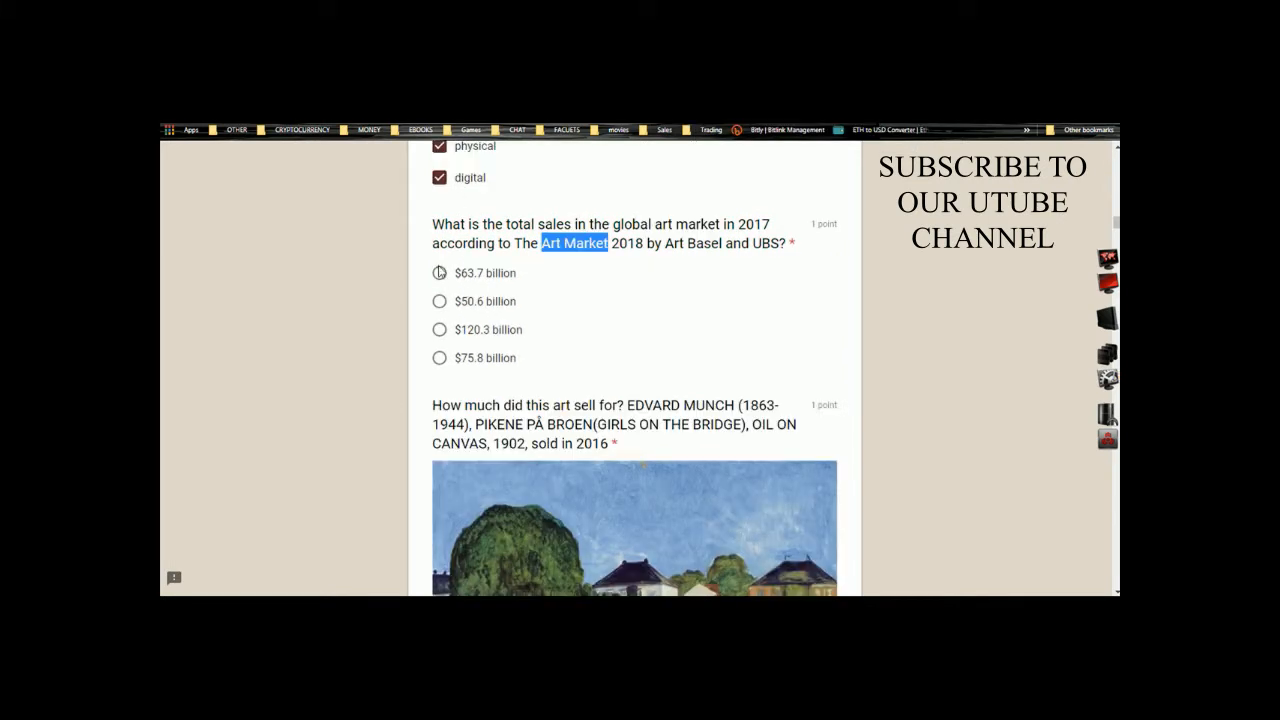
- Choose $63.7 billion for the 2017 sales question and move on to the native-land artist question
{"action": "left_click", "coordinate": [440, 272]}
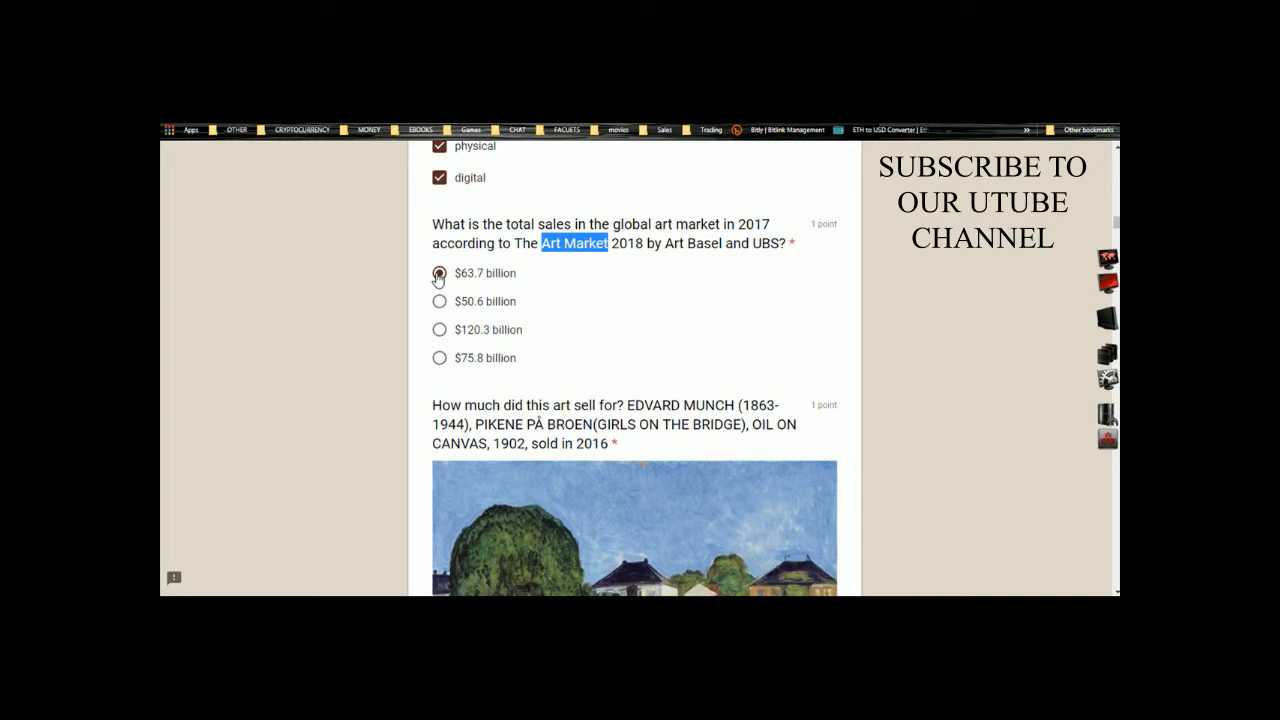
{"action": "left_click", "coordinate": [440, 272]}
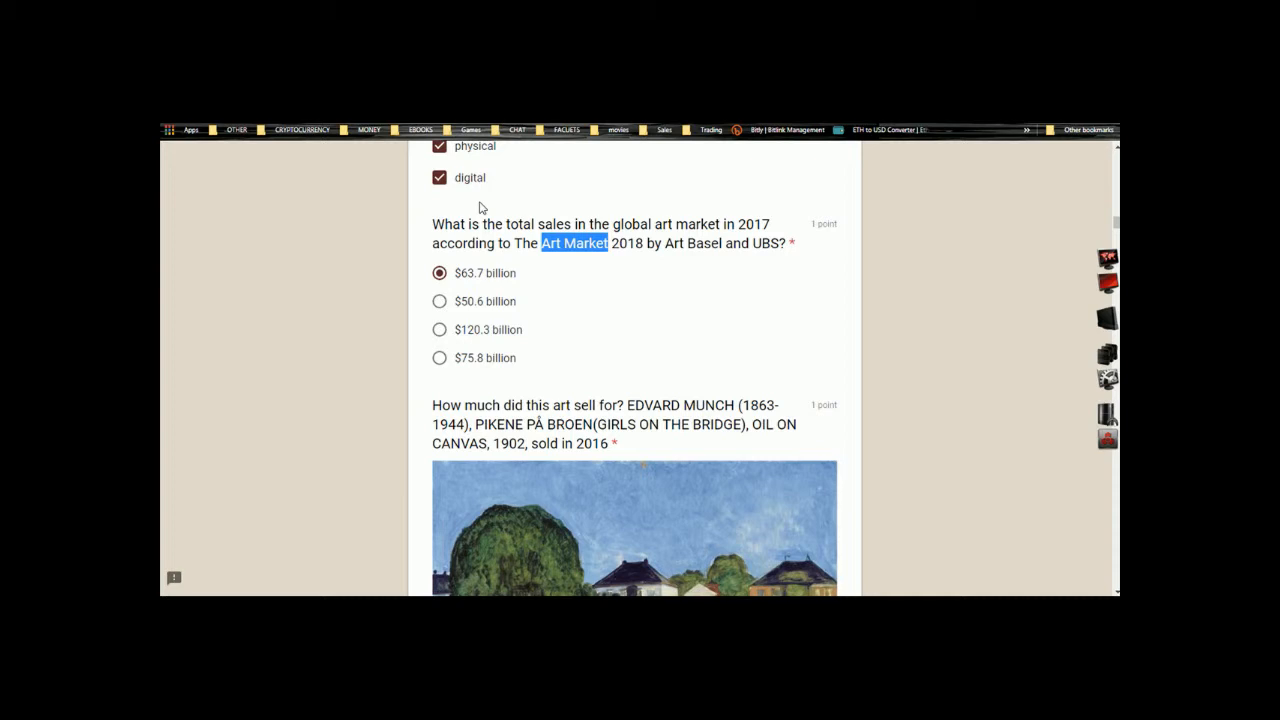
{"action": "mouse_move", "coordinate": [496, 242]}
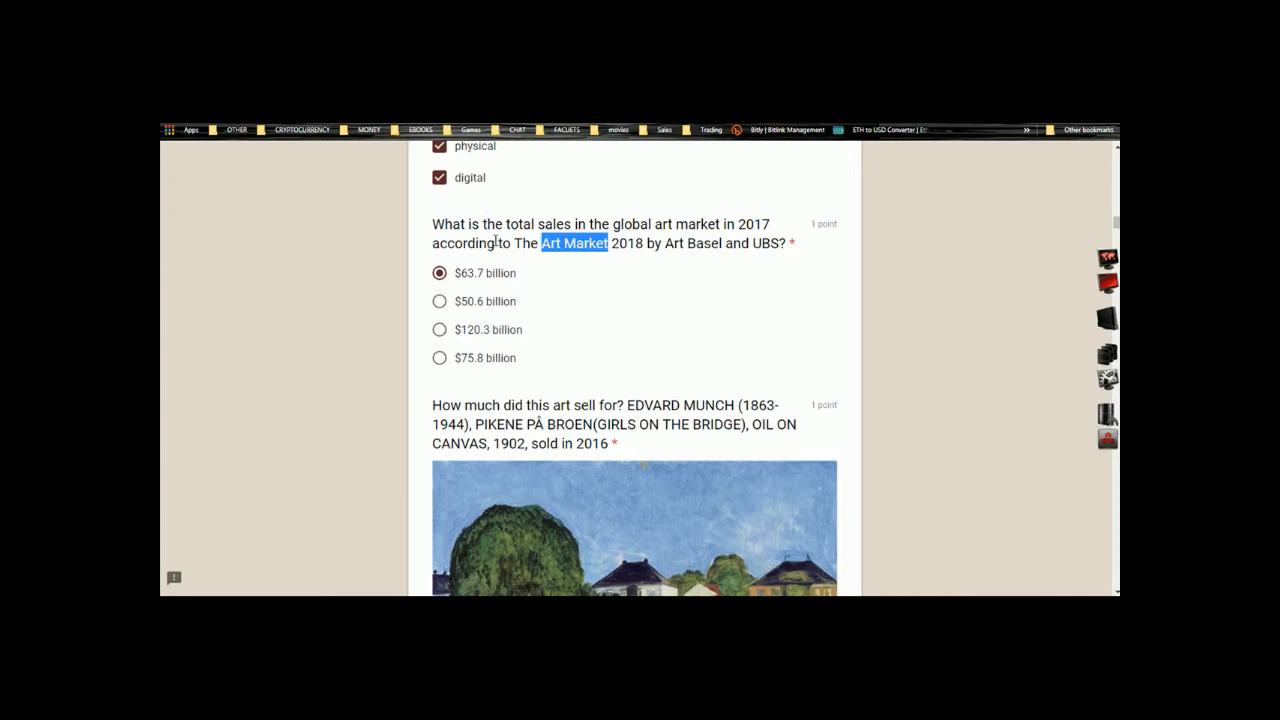
{"action": "scroll", "scroll_direction": "down", "scroll_amount": 3}
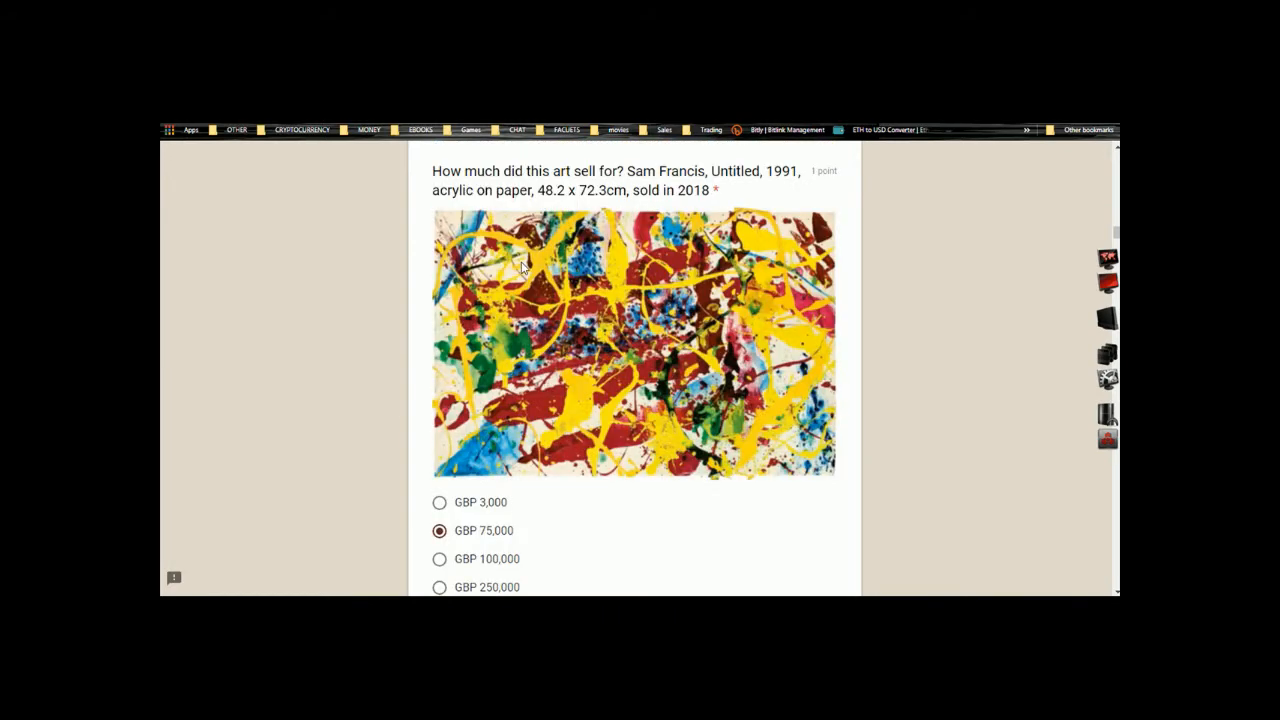
{"action": "scroll", "scroll_direction": "down", "scroll_amount": 3}
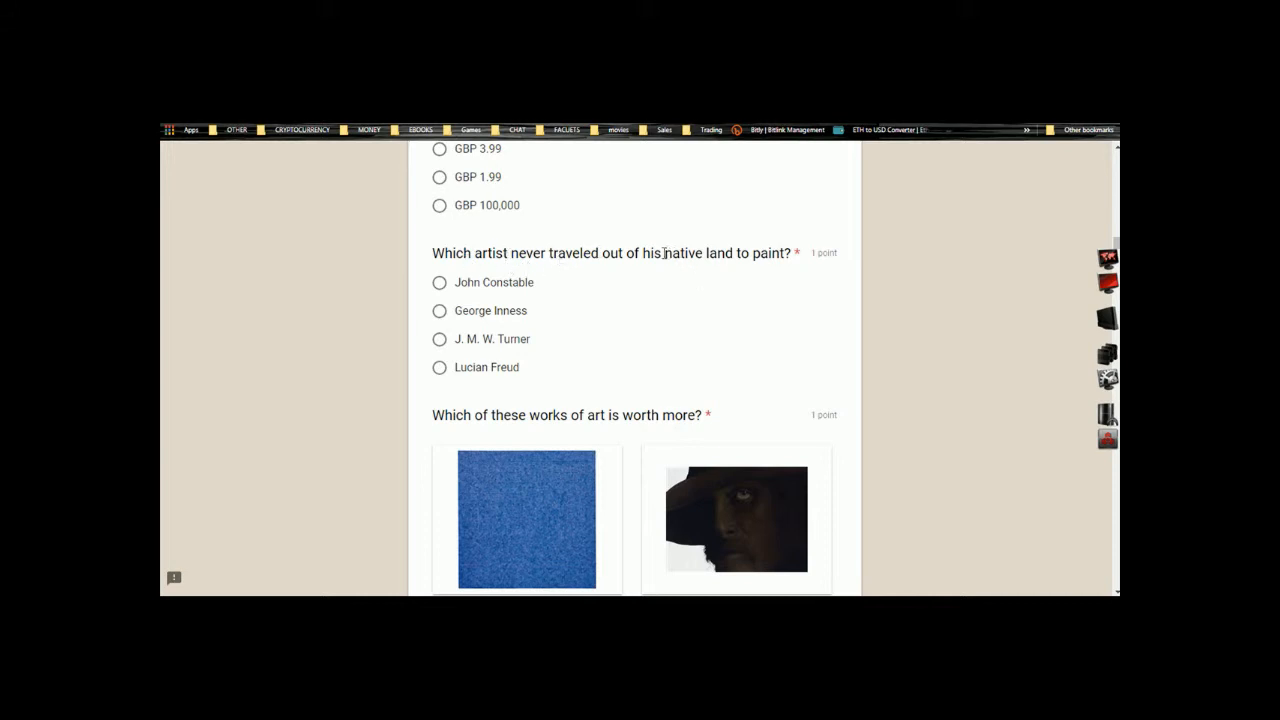
- Search the graded copy for 'native land', confirm John Constable, and choose Jin Meyerson's painting as worth more
{"action": "double_click", "coordinate": [698, 252]}
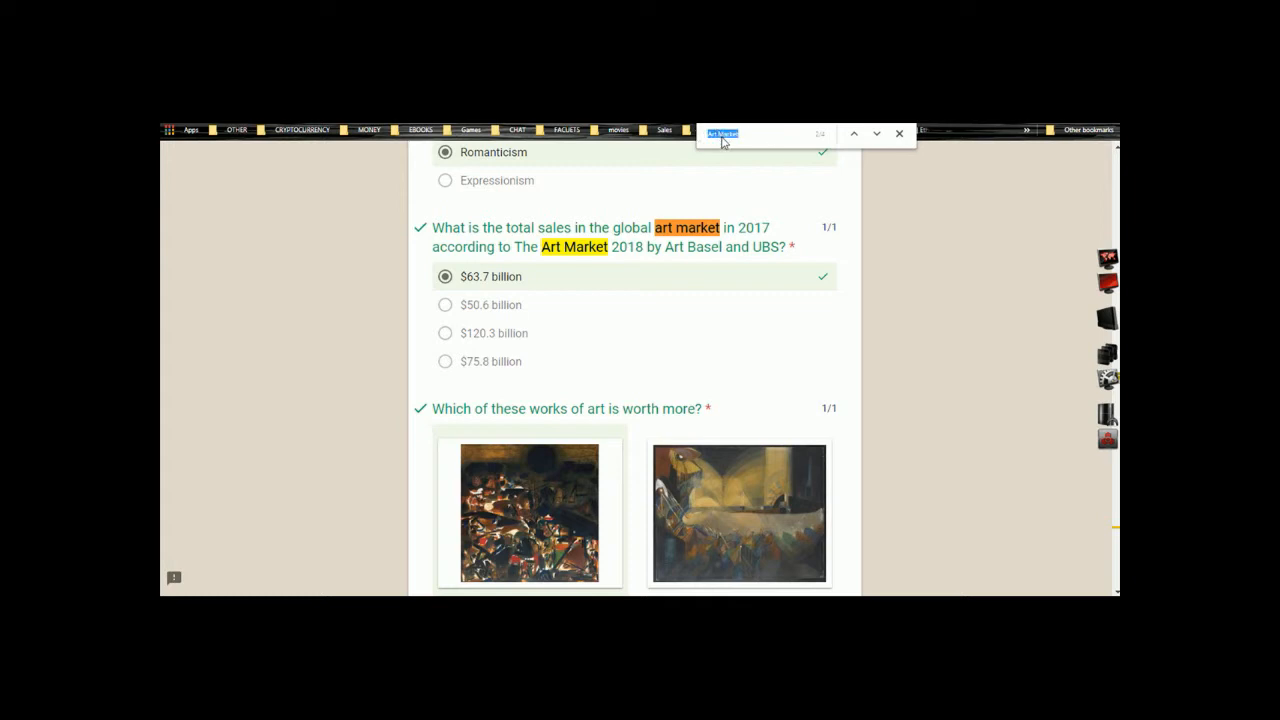
{"action": "right_click", "coordinate": [720, 132]}
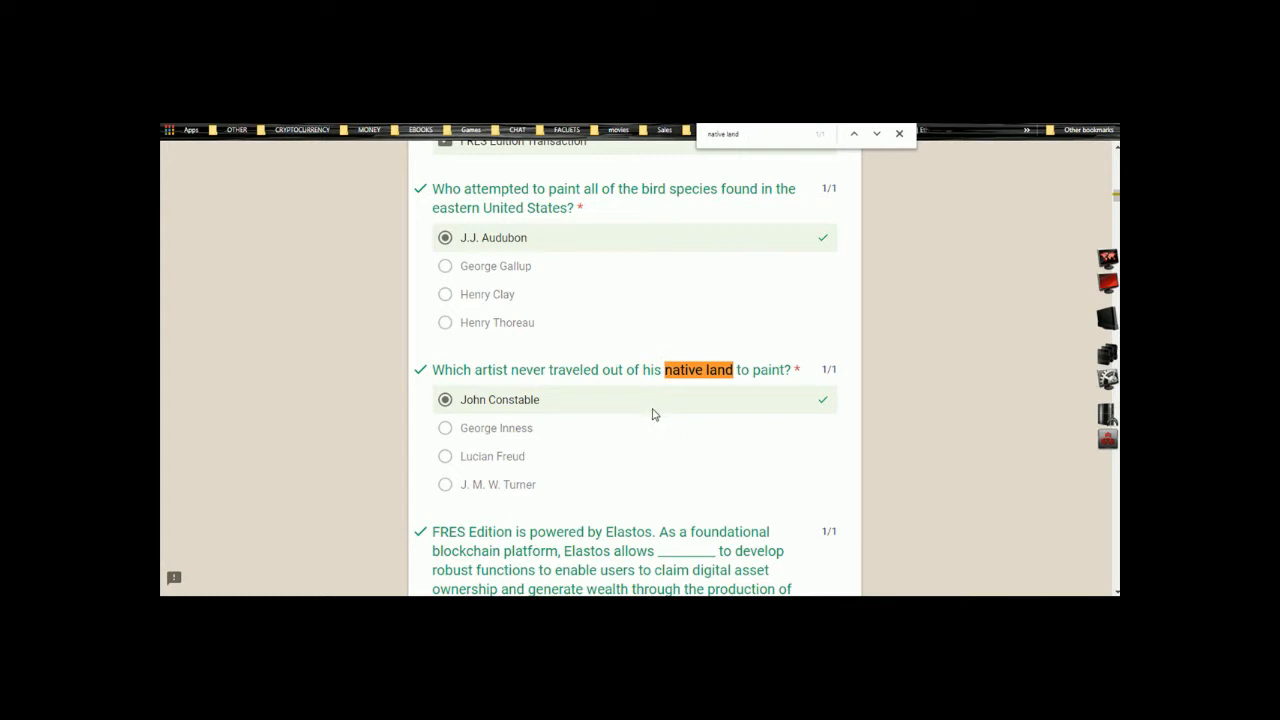
{"action": "scroll", "scroll_direction": "down", "scroll_amount": 3}
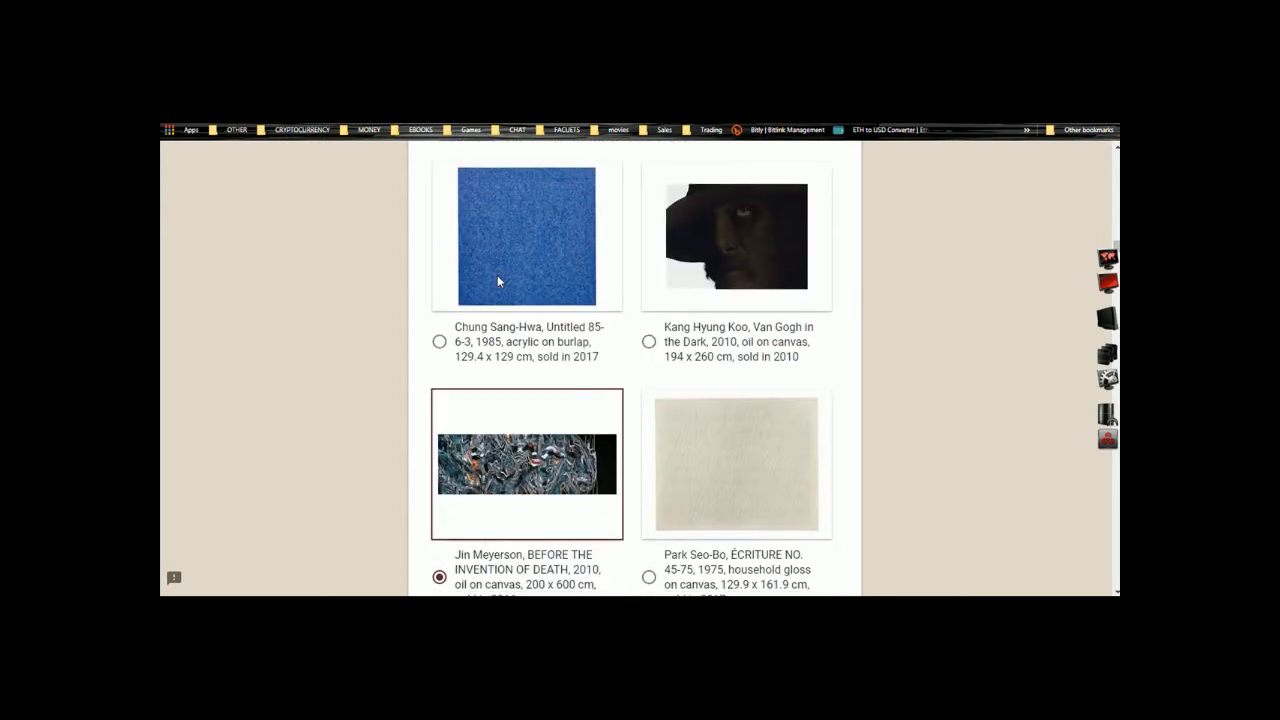
{"action": "scroll", "scroll_direction": "down", "scroll_amount": 3}
{"action": "type", "text": "native land"}
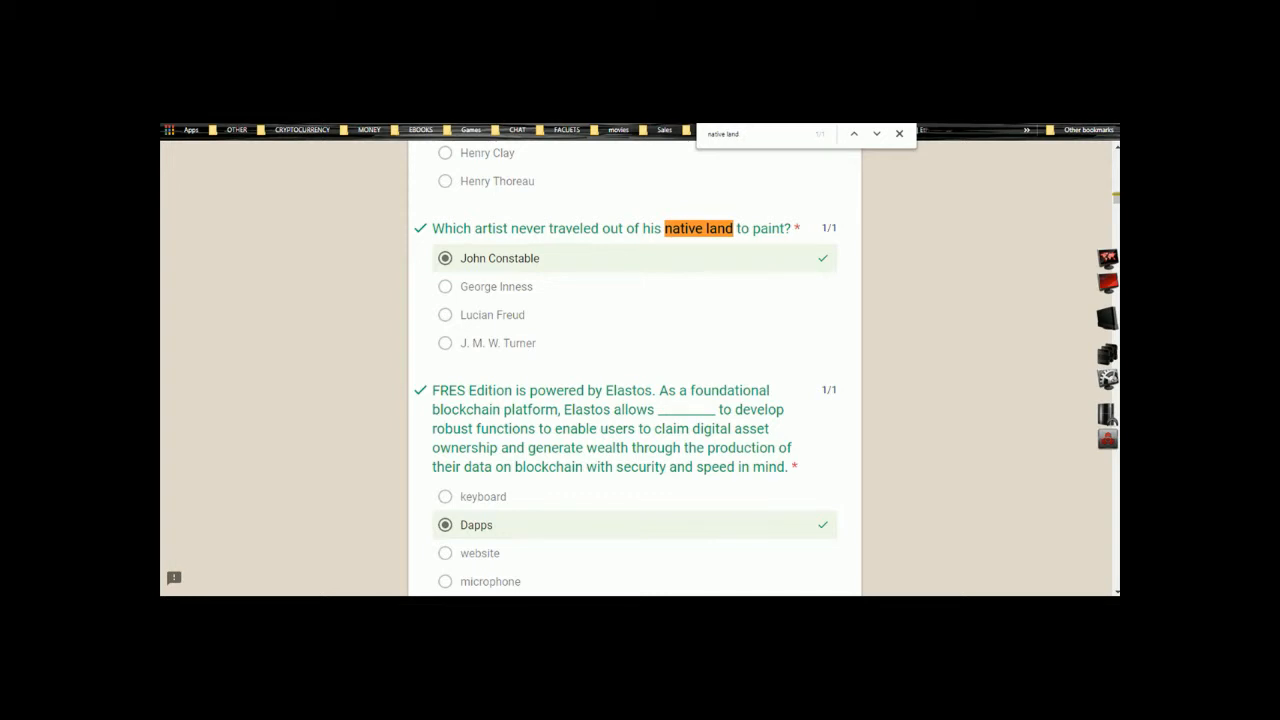
{"action": "scroll", "scroll_direction": "down", "scroll_amount": 3}
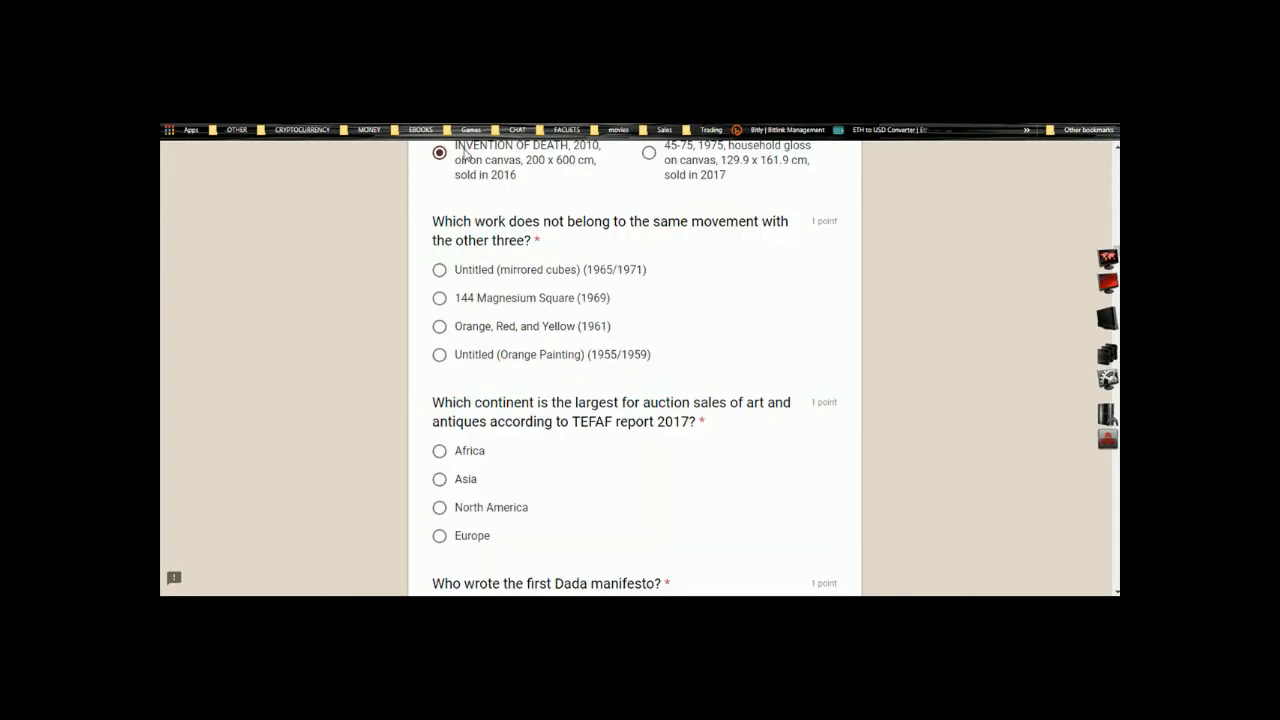
{"action": "mouse_move", "coordinate": [476, 228]}
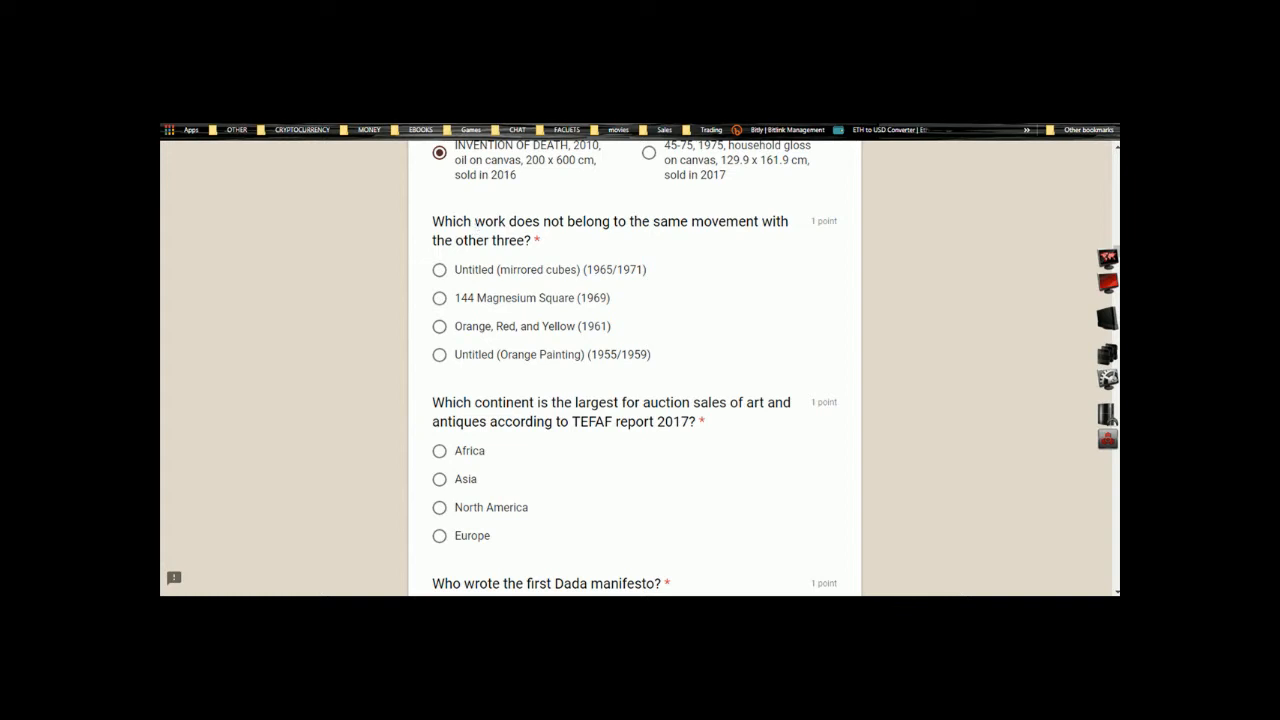
{"action": "mouse_move", "coordinate": [668, 228]}
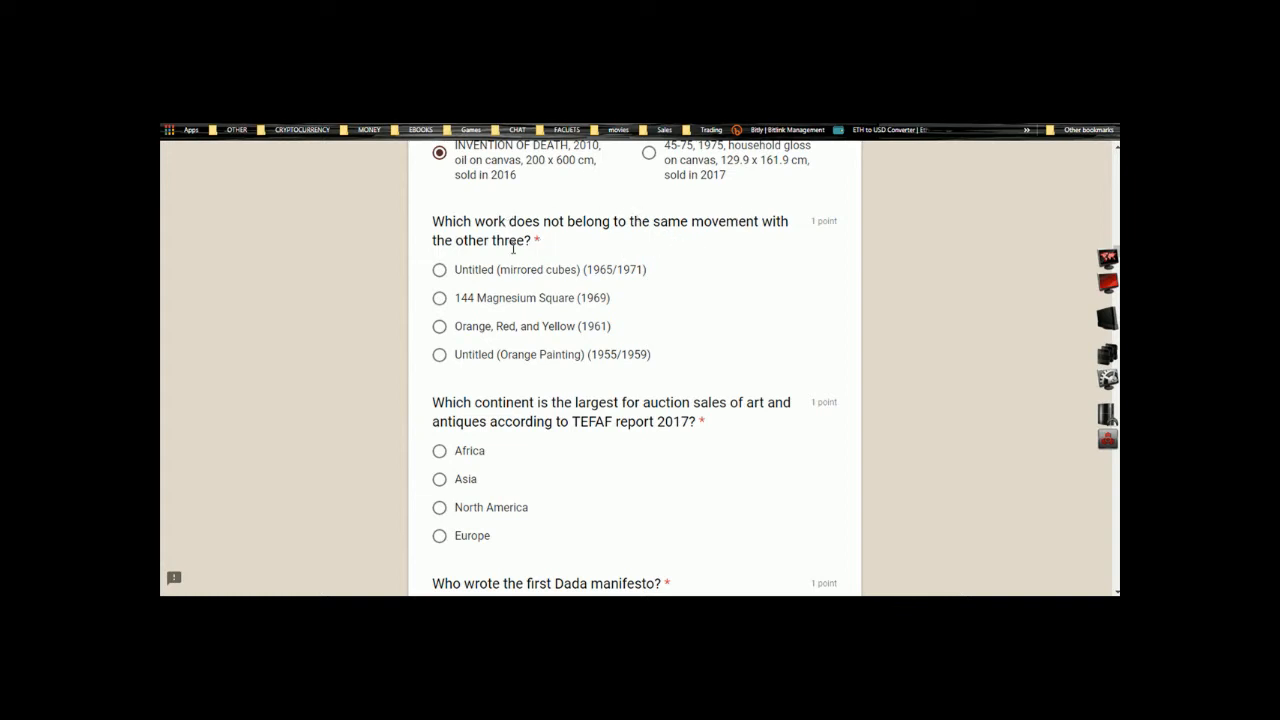
- Search the graded copy for 'Which work' and choose Orange, Red, and Yellow (1961) for the movement question
{"action": "double_click", "coordinate": [444, 220]}
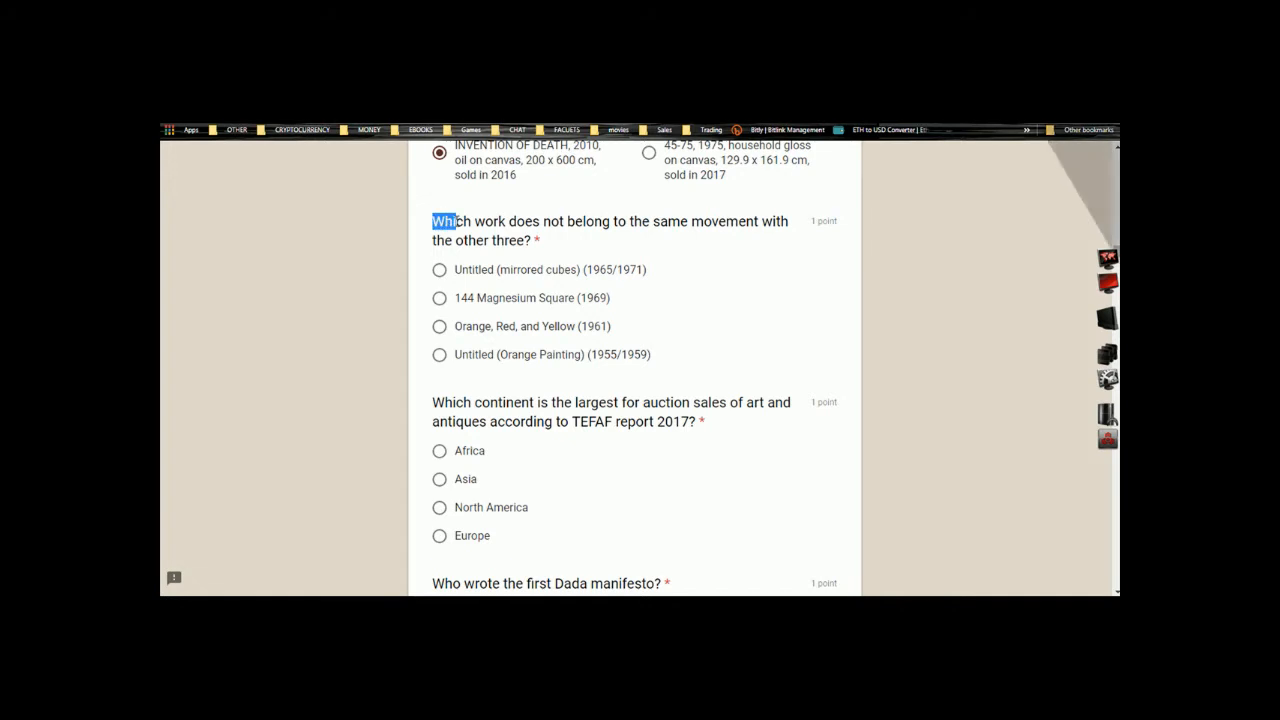
{"action": "right_click", "coordinate": [460, 220]}
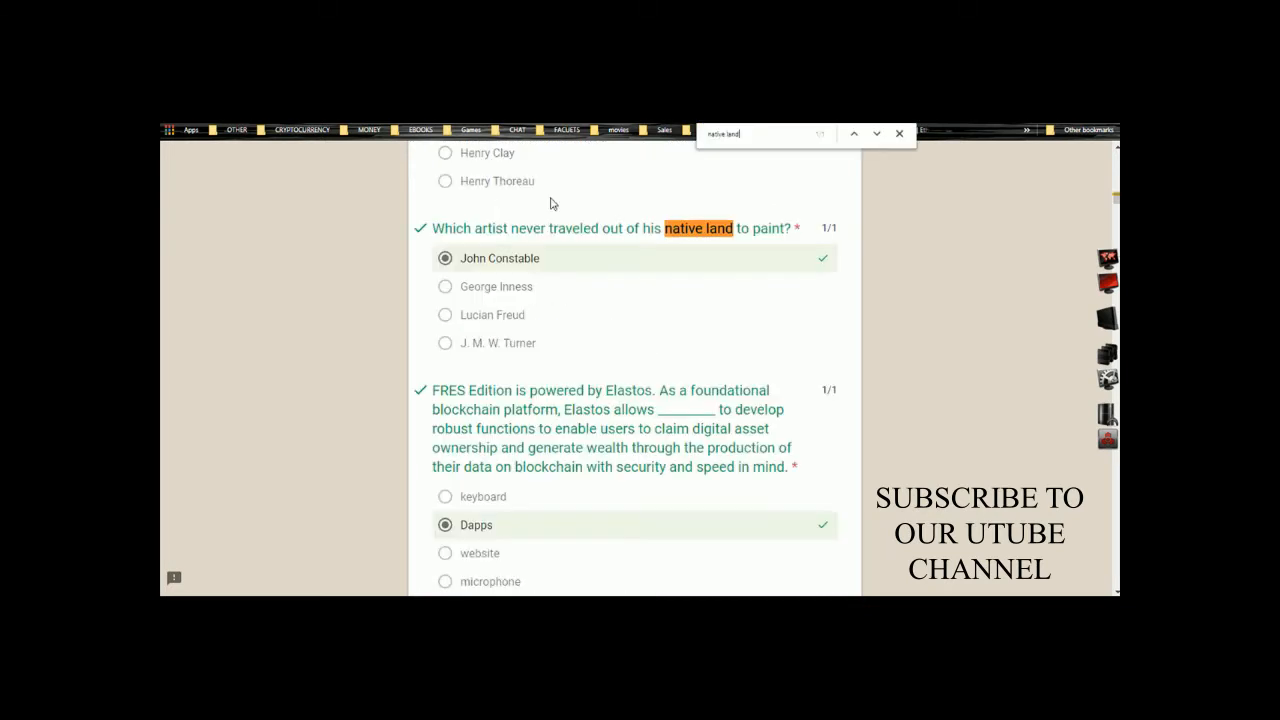
{"action": "scroll", "scroll_direction": "down", "scroll_amount": 3}
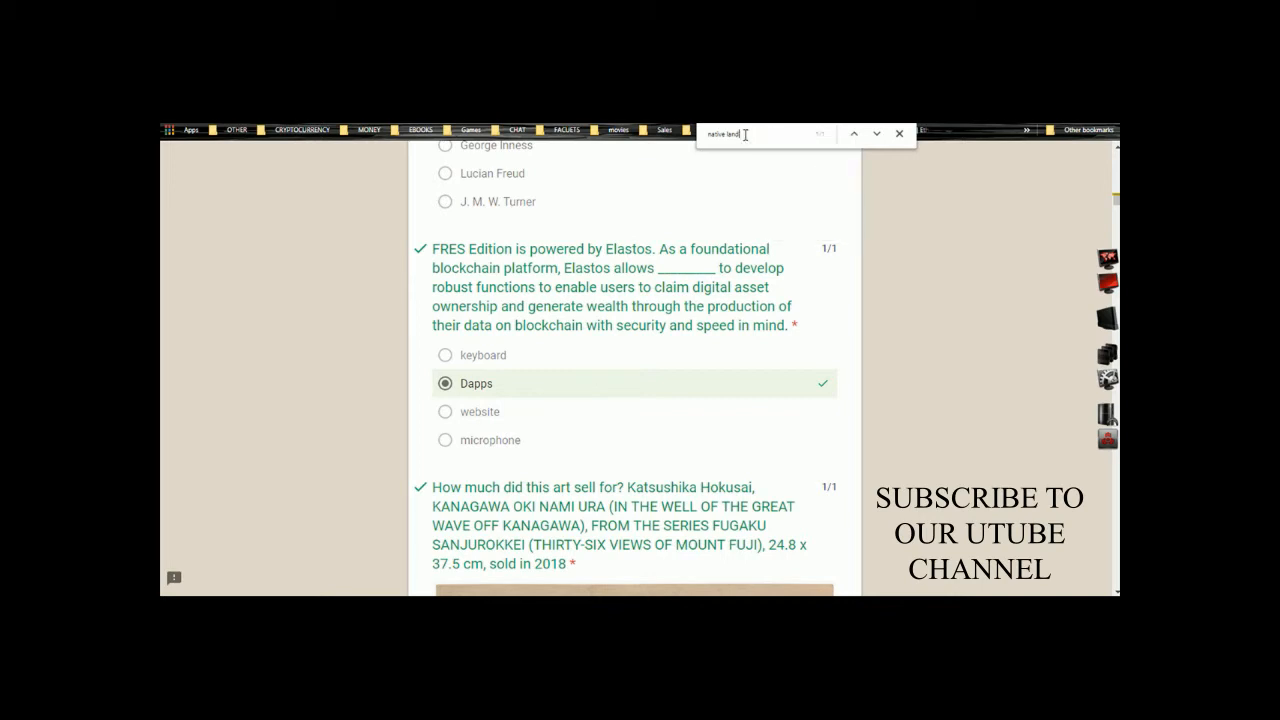
{"action": "right_click", "coordinate": [730, 136]}
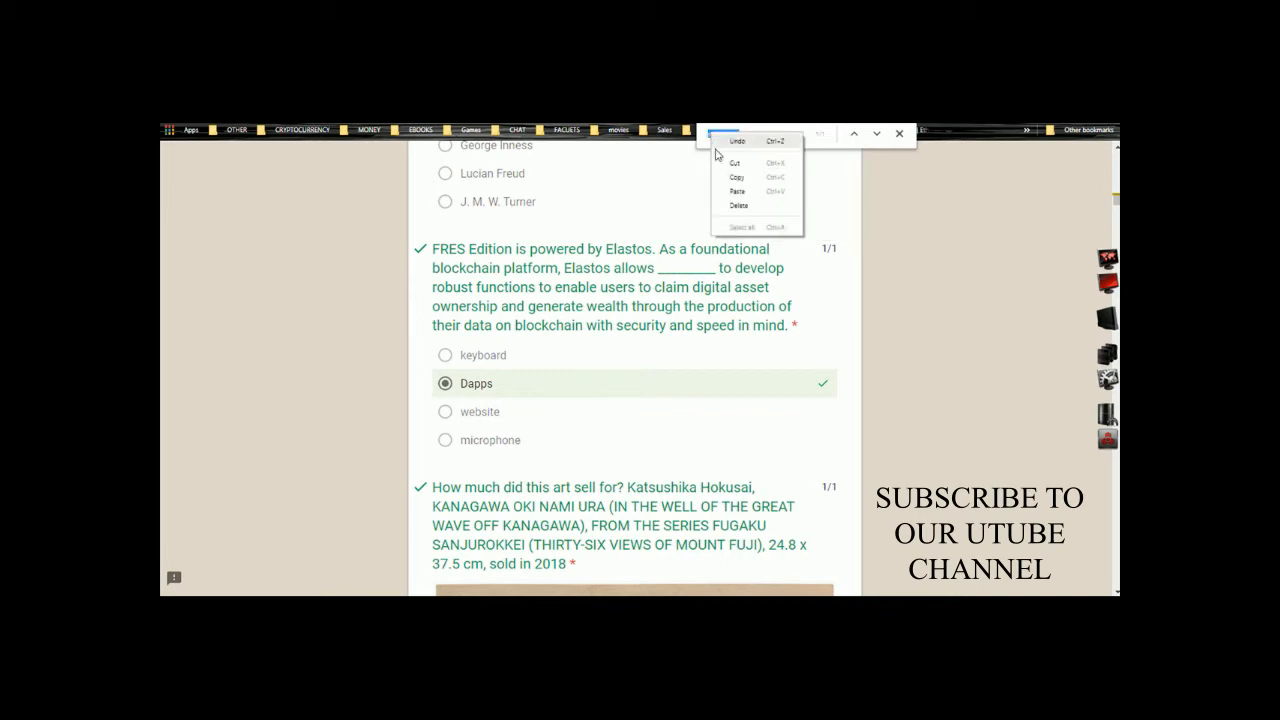
{"action": "scroll", "scroll_direction": "down", "scroll_amount": 3}
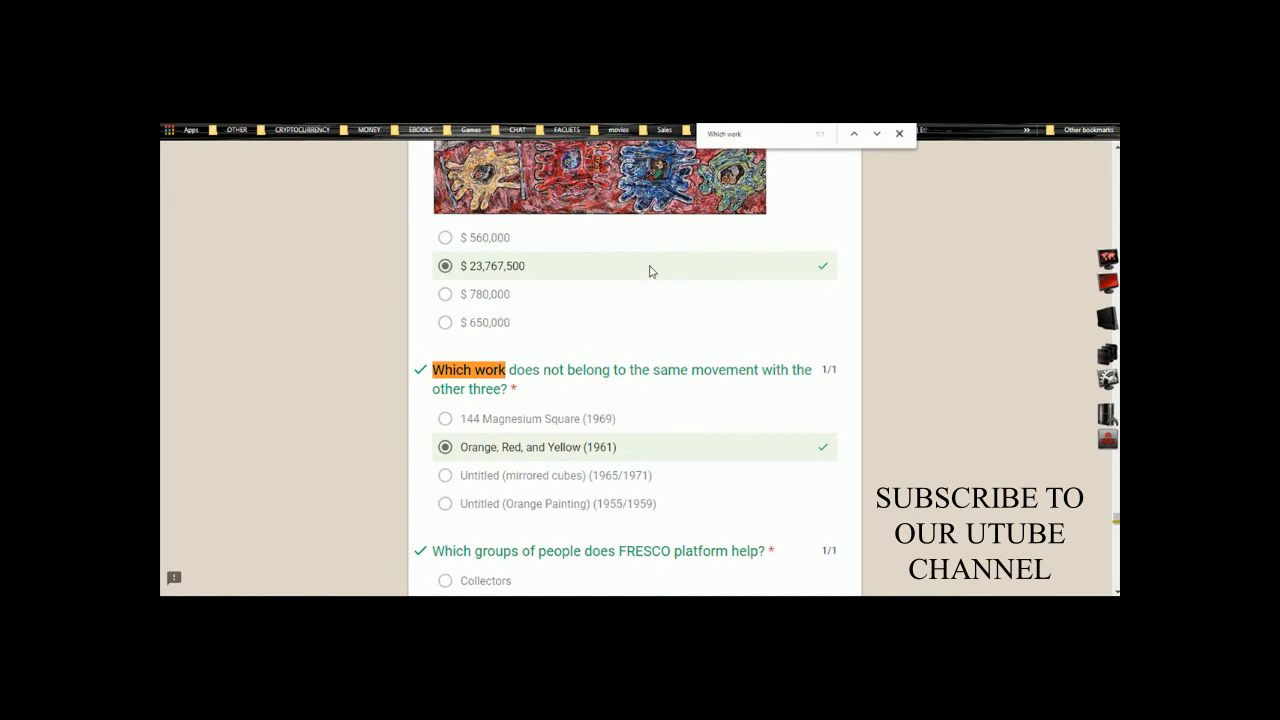
{"action": "scroll", "scroll_direction": "down", "scroll_amount": 3}
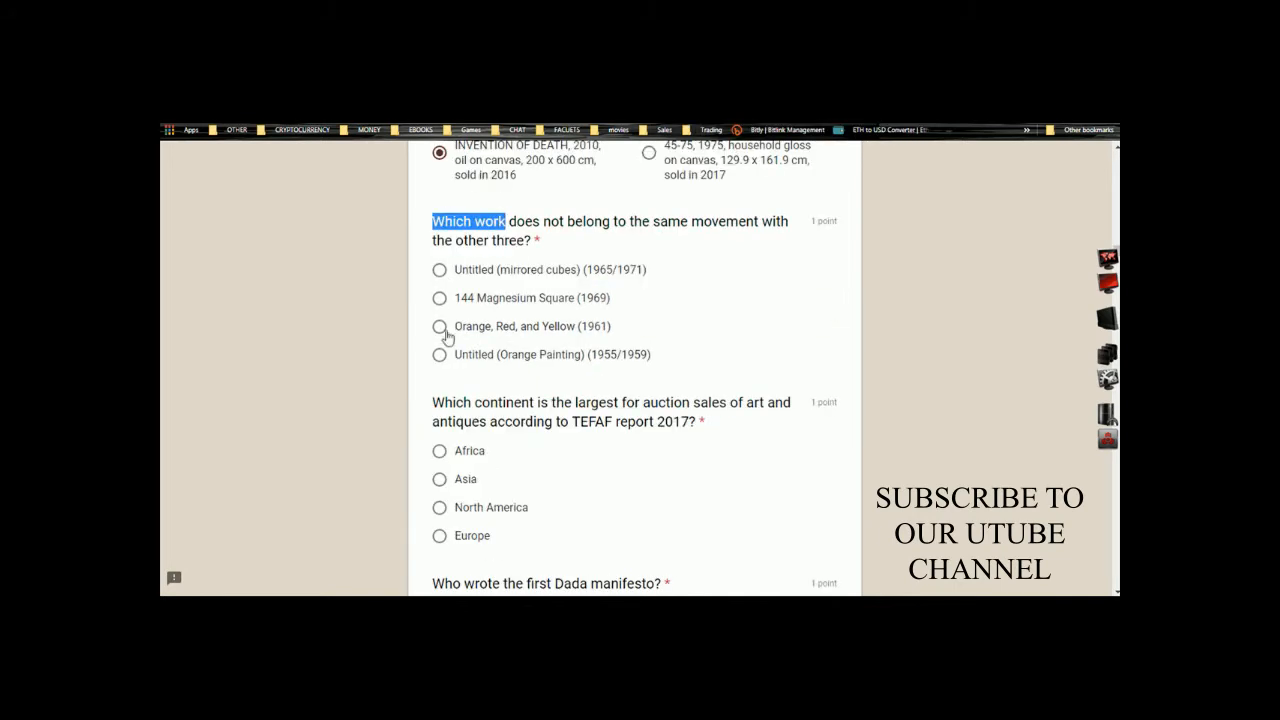
{"action": "left_click", "coordinate": [440, 326]}
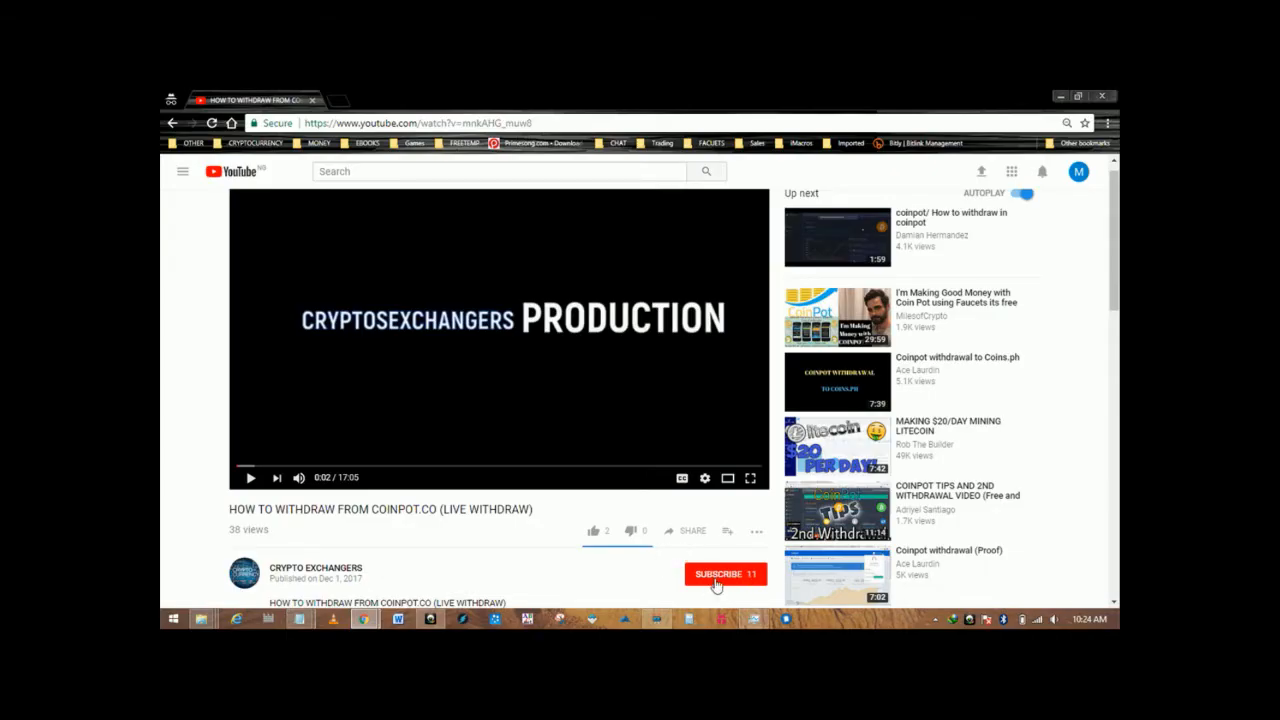
{"action": "mouse_move", "coordinate": [720, 584]}
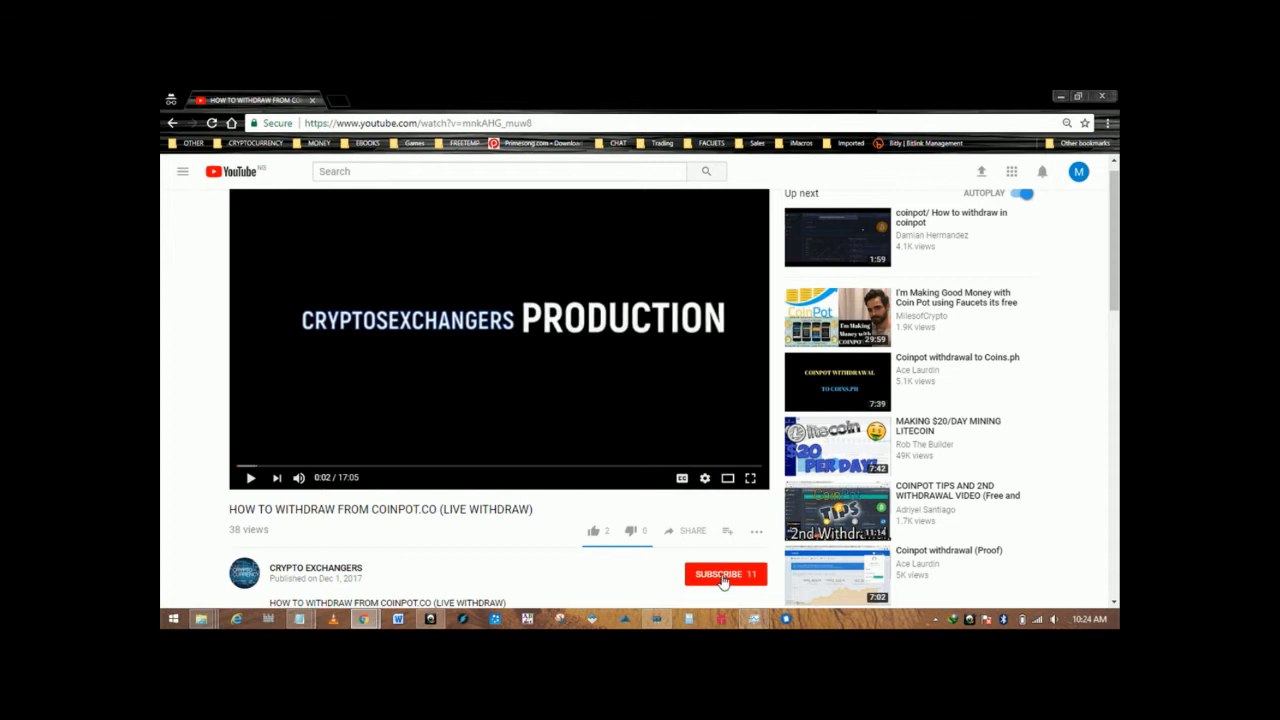
- Subscribe to the CRYPTO EXCHANGERS YouTube channel and return to the graded quiz copy
{"action": "left_click", "coordinate": [724, 572]}
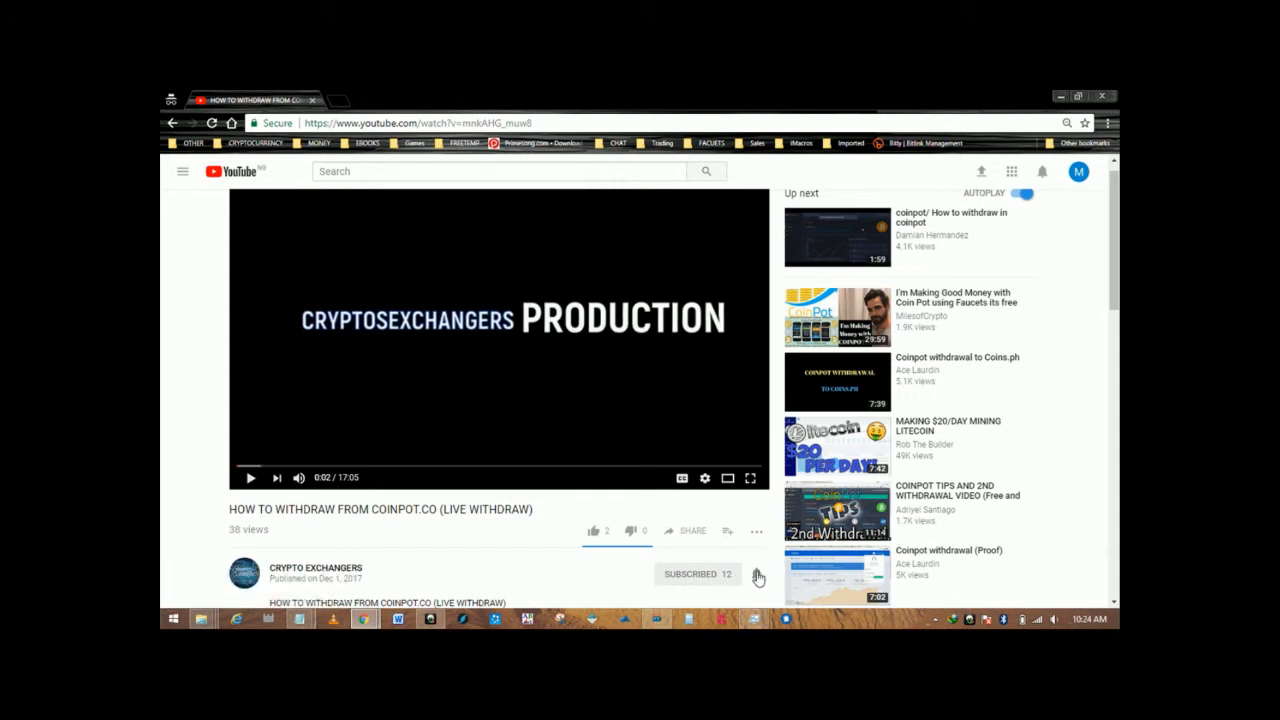
{"action": "mouse_move", "coordinate": [684, 554]}
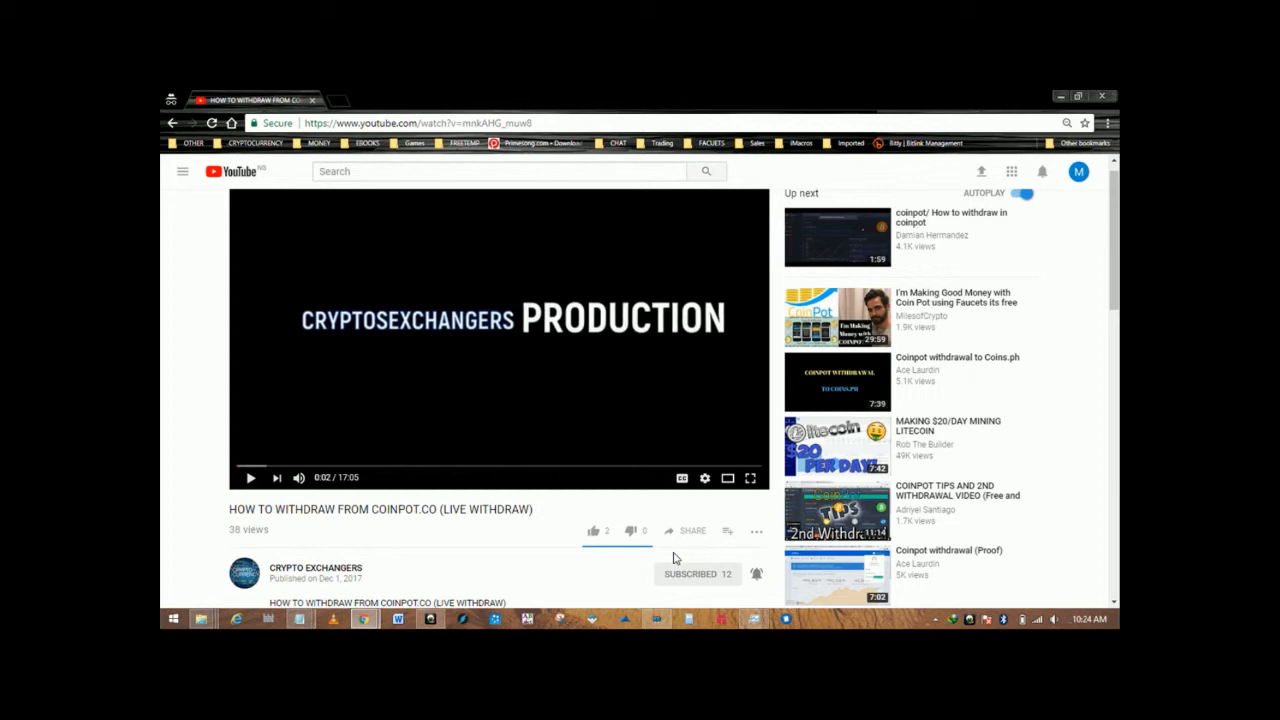
{"action": "mouse_move", "coordinate": [670, 584]}
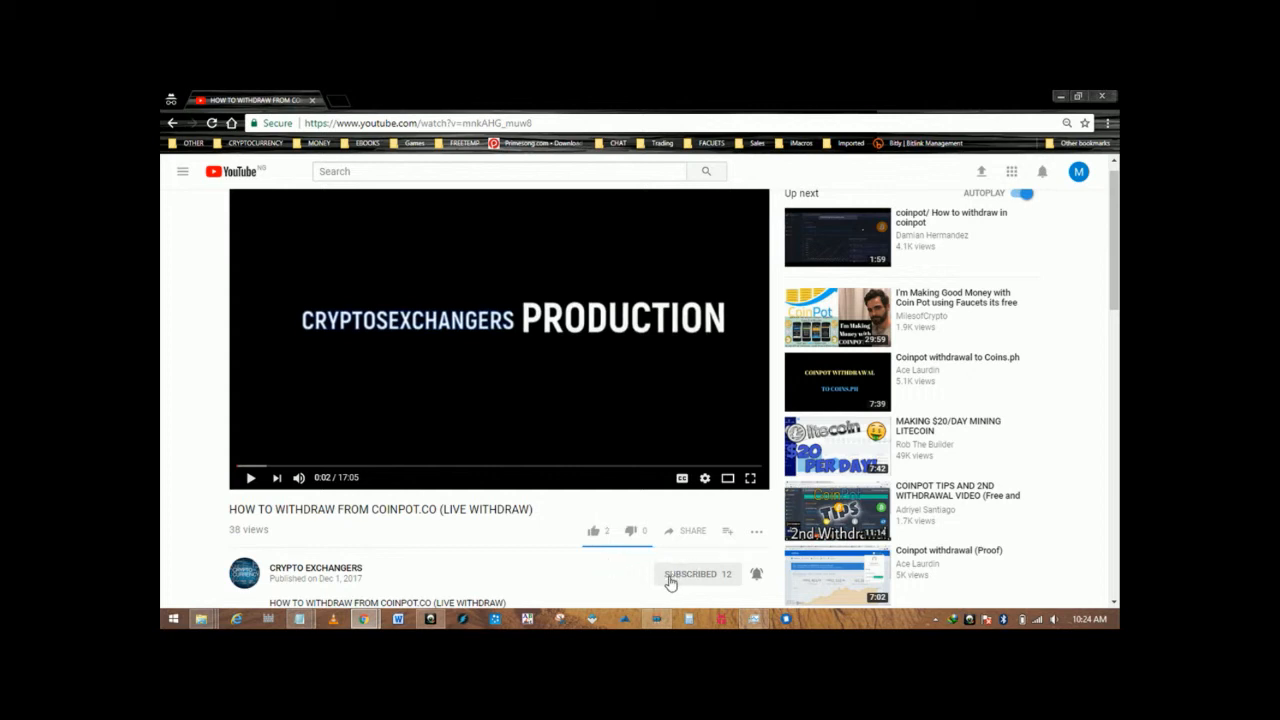
{"action": "left_click", "coordinate": [594, 532]}
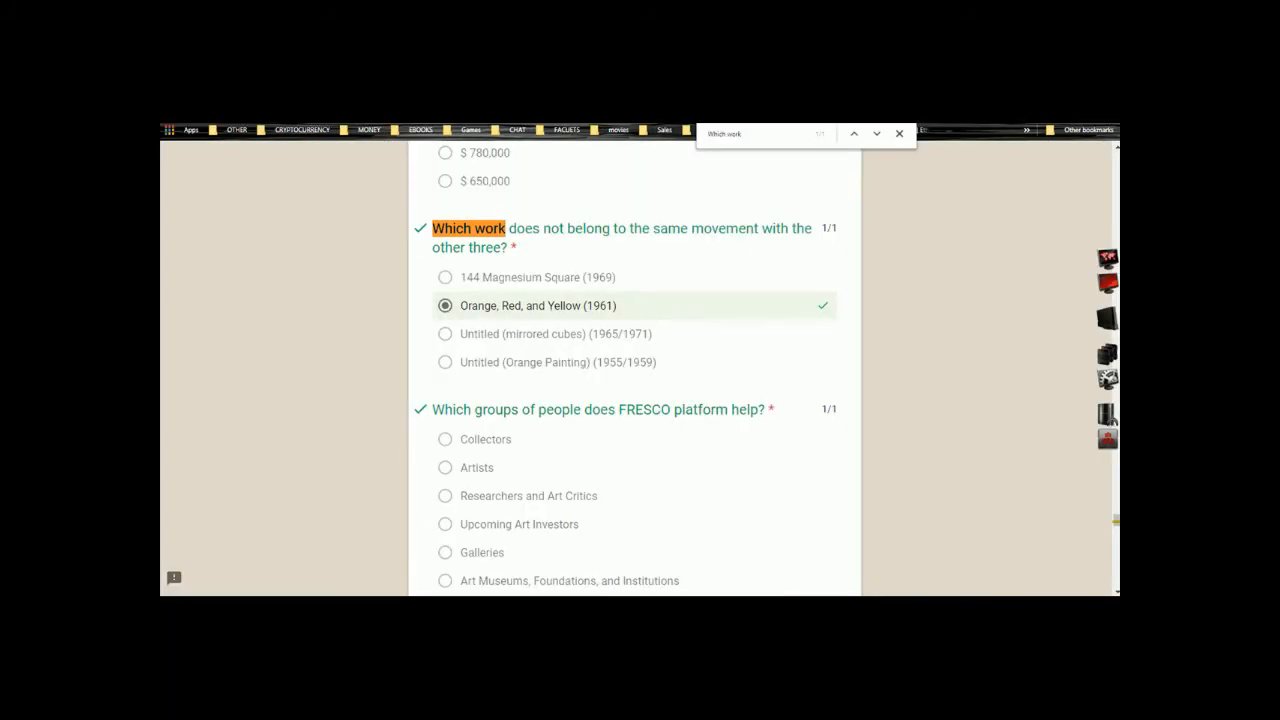
{"action": "mouse_move", "coordinate": [478, 336]}
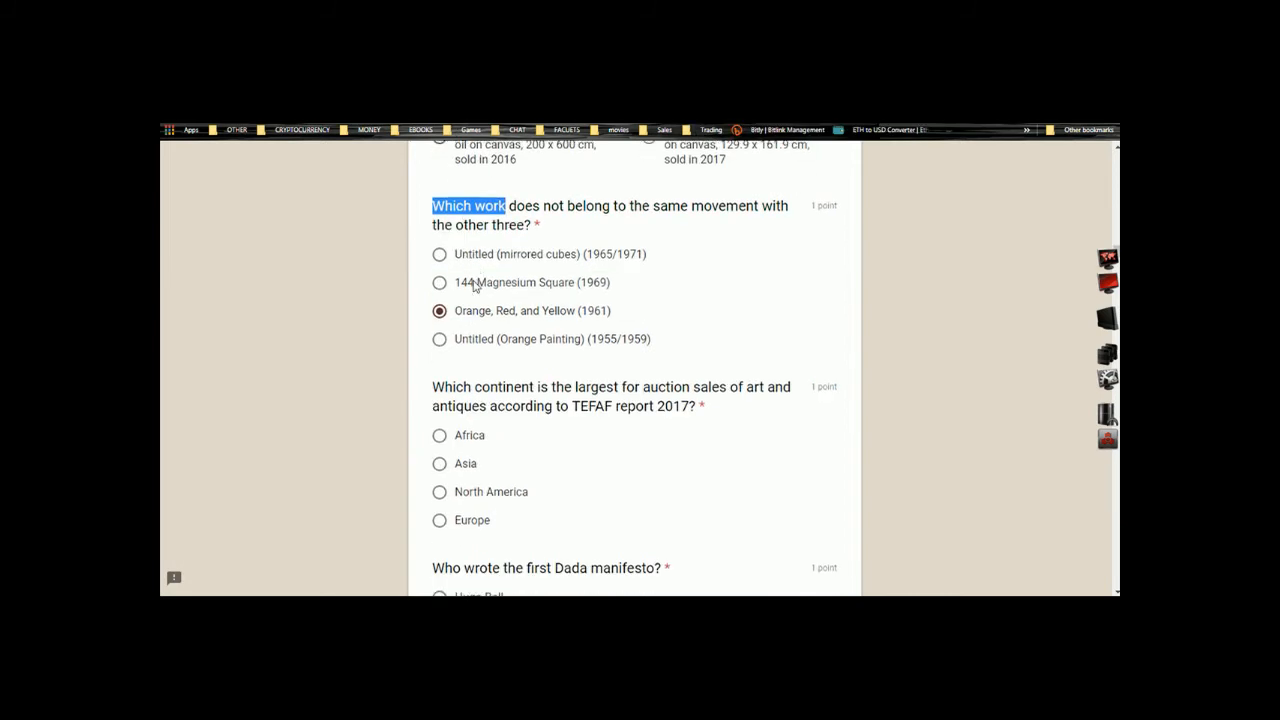
- Search the graded copy for 'Which continent' and choose Asia for the largest auction-sales continent question
{"action": "scroll", "scroll_direction": "down", "scroll_amount": 3}
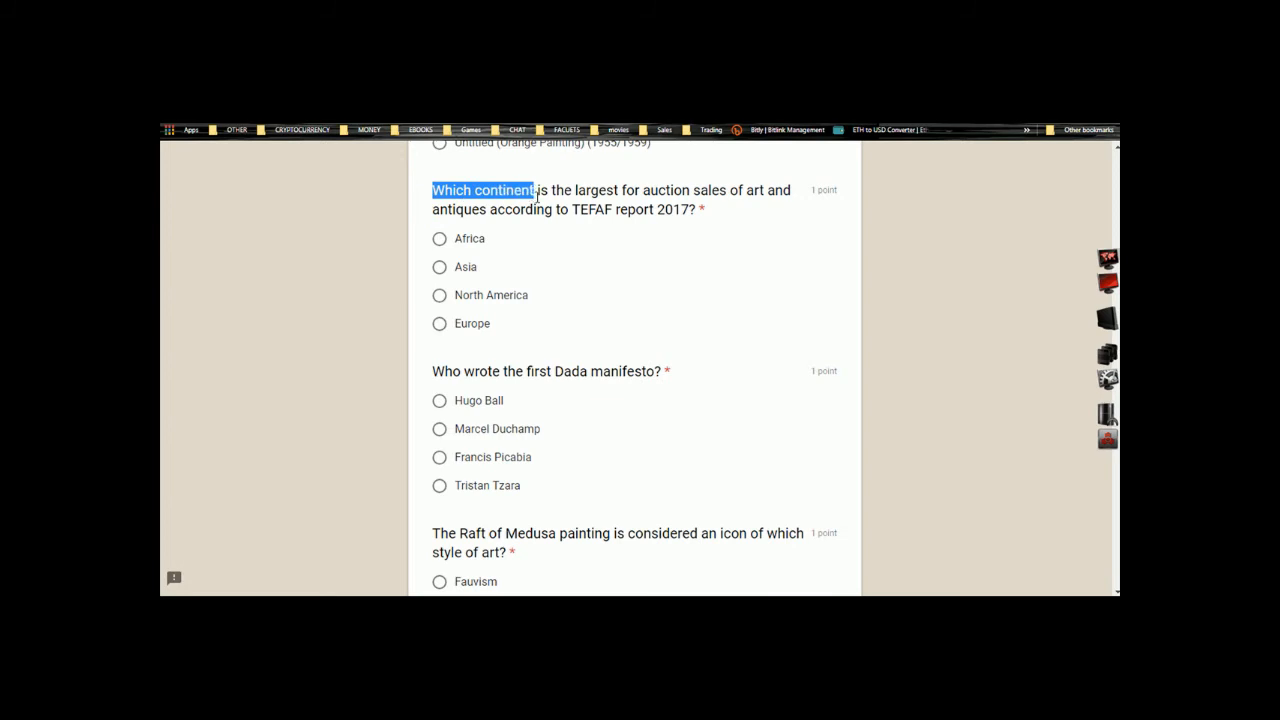
{"action": "right_click", "coordinate": [520, 200]}
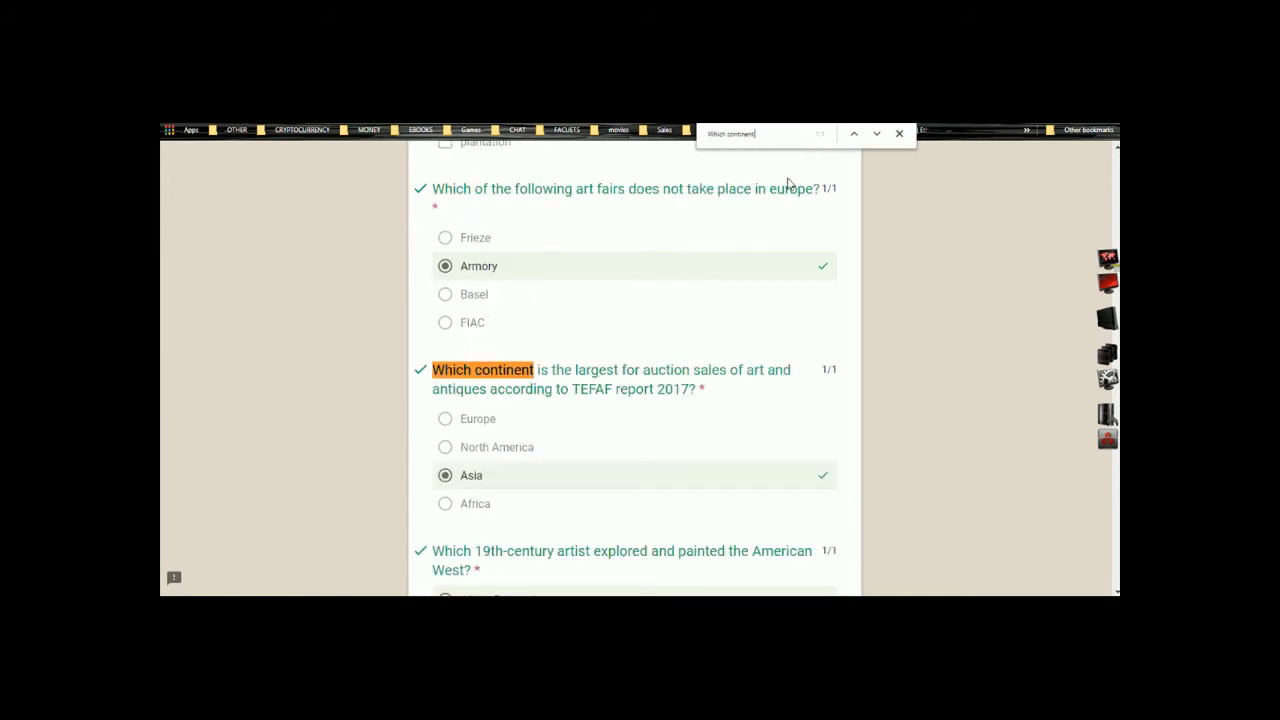
{"action": "scroll", "scroll_direction": "down", "scroll_amount": 3}
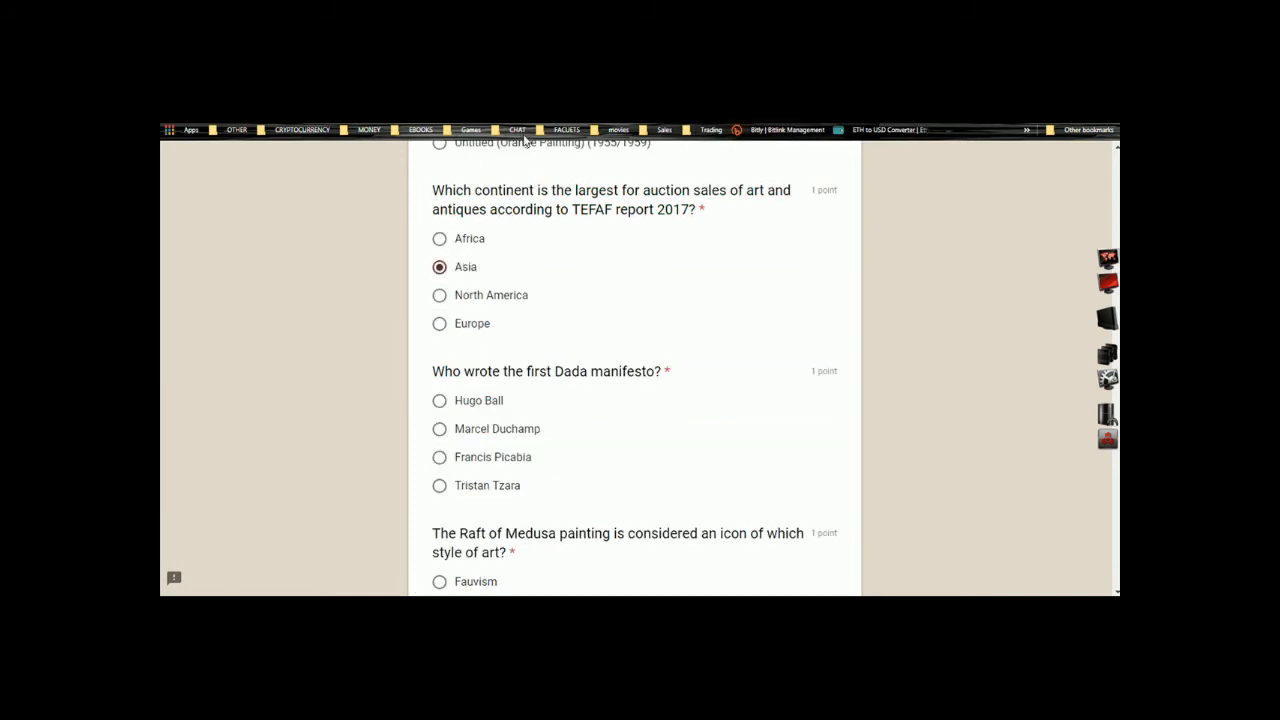
{"action": "scroll", "scroll_direction": "down", "scroll_amount": 3}
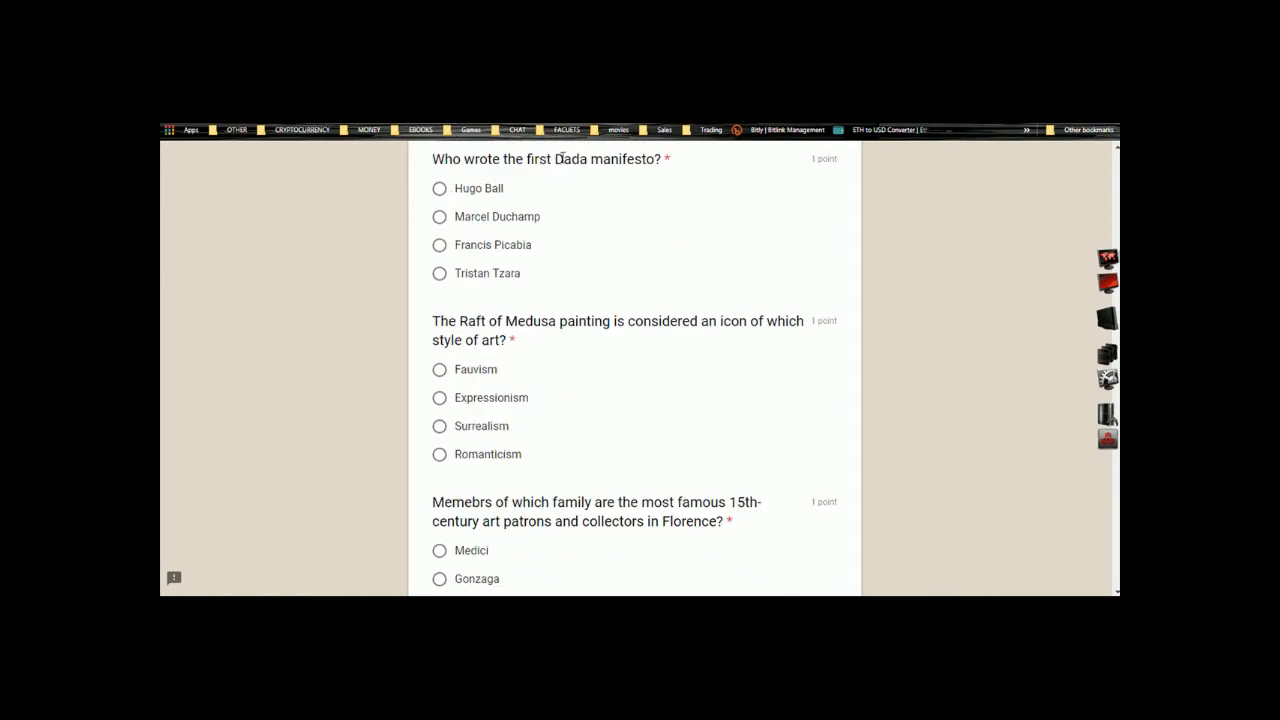
- Search the graded copy for 'Dada manifesto' and choose Hugo Ball as the first manifesto's author
{"action": "double_click", "coordinate": [564, 160]}
{"action": "type", "text": "Dada manifesto"}
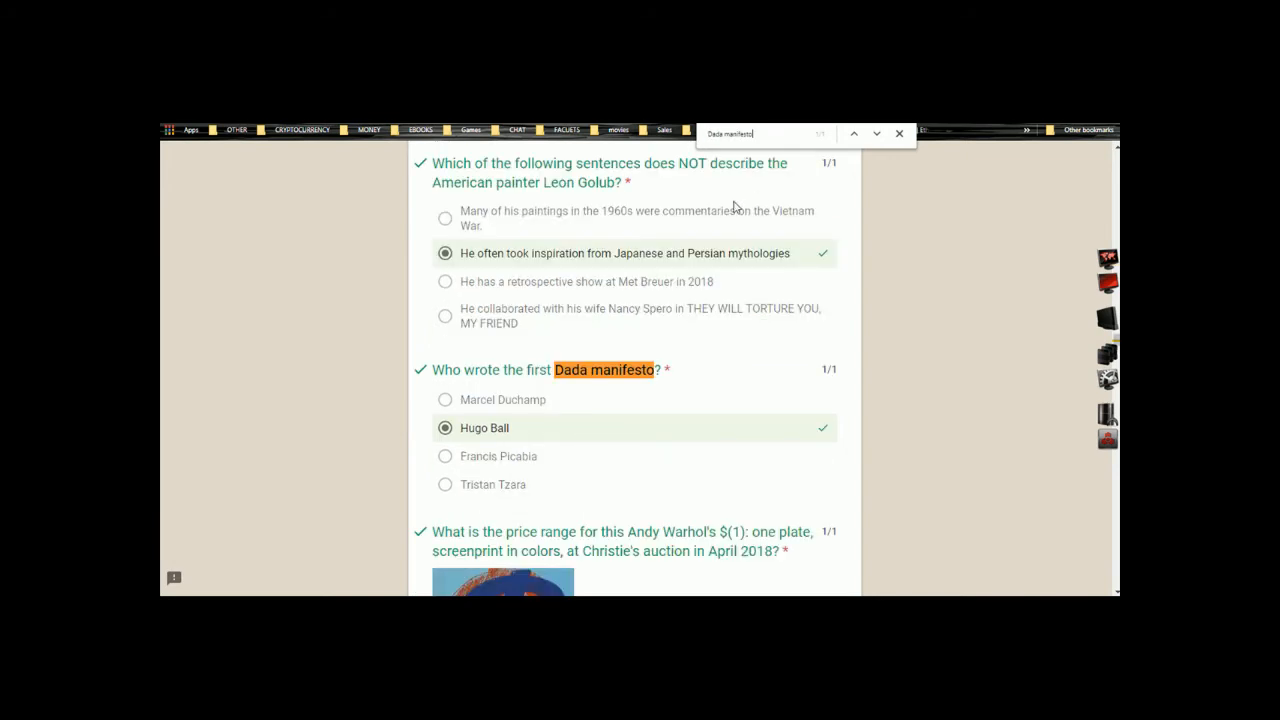
{"action": "scroll", "scroll_direction": "down", "scroll_amount": 3}
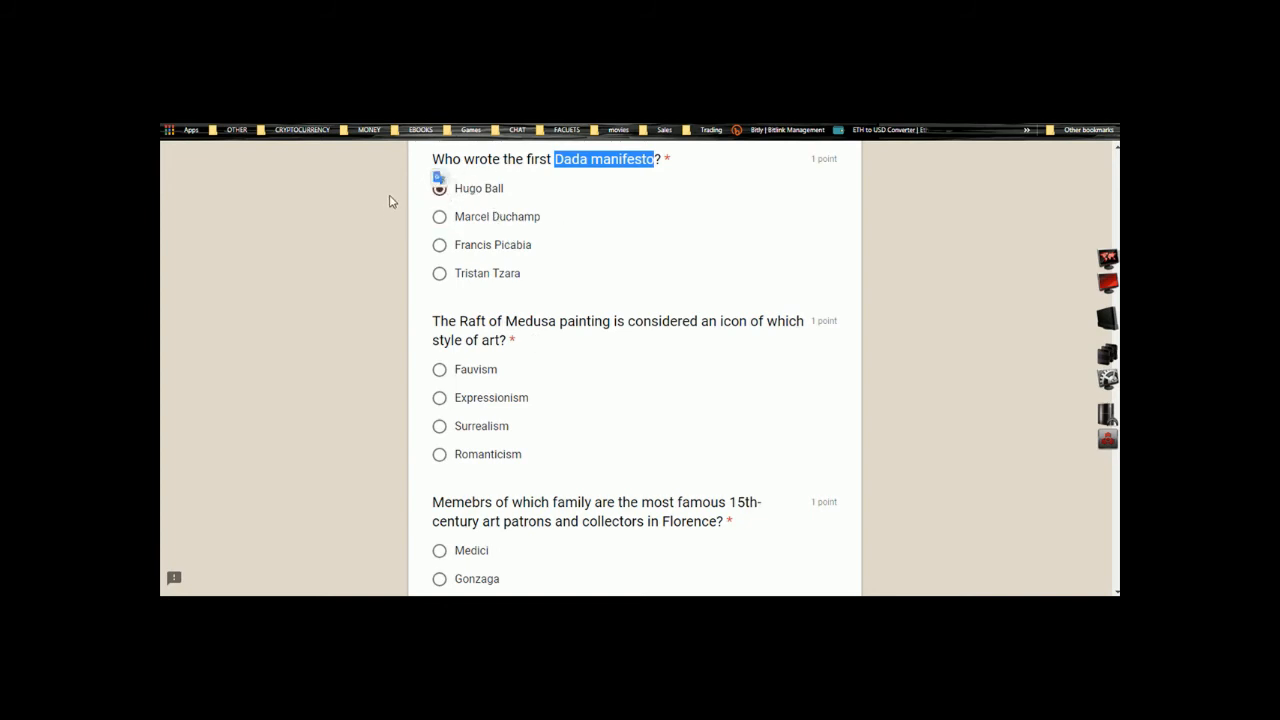
{"action": "left_click", "coordinate": [440, 188]}
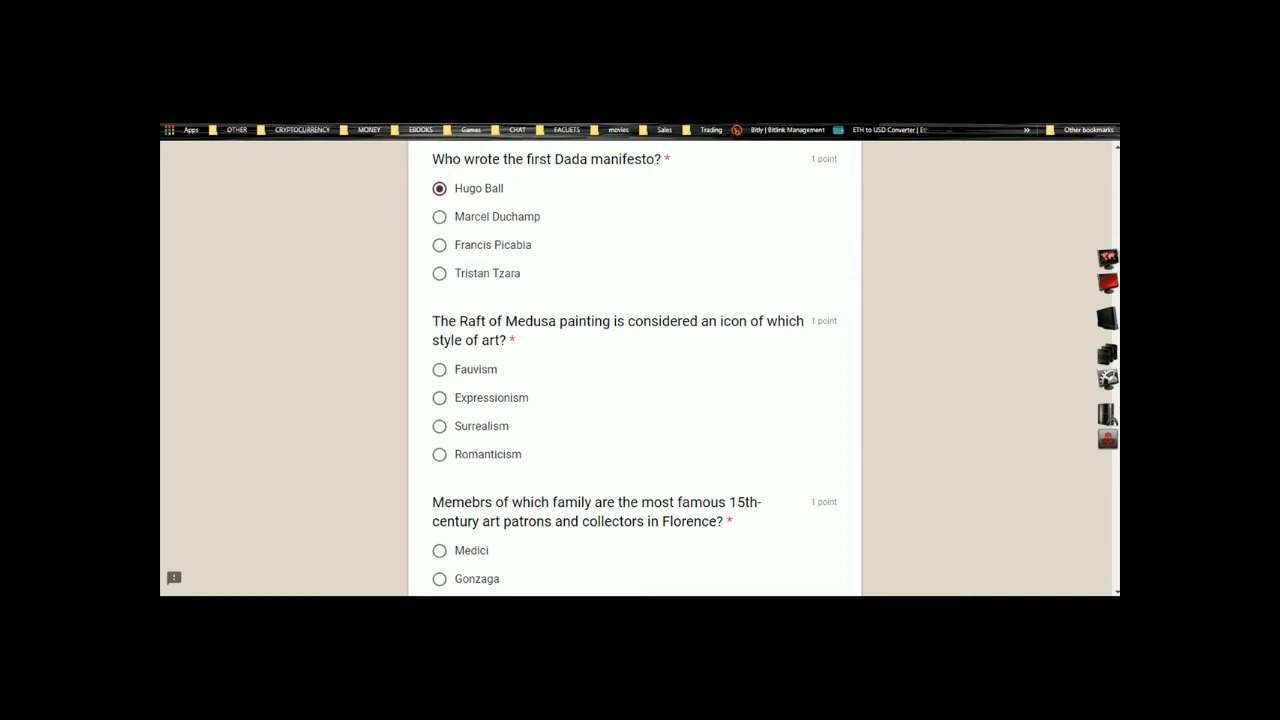
{"action": "mouse_move", "coordinate": [600, 198]}
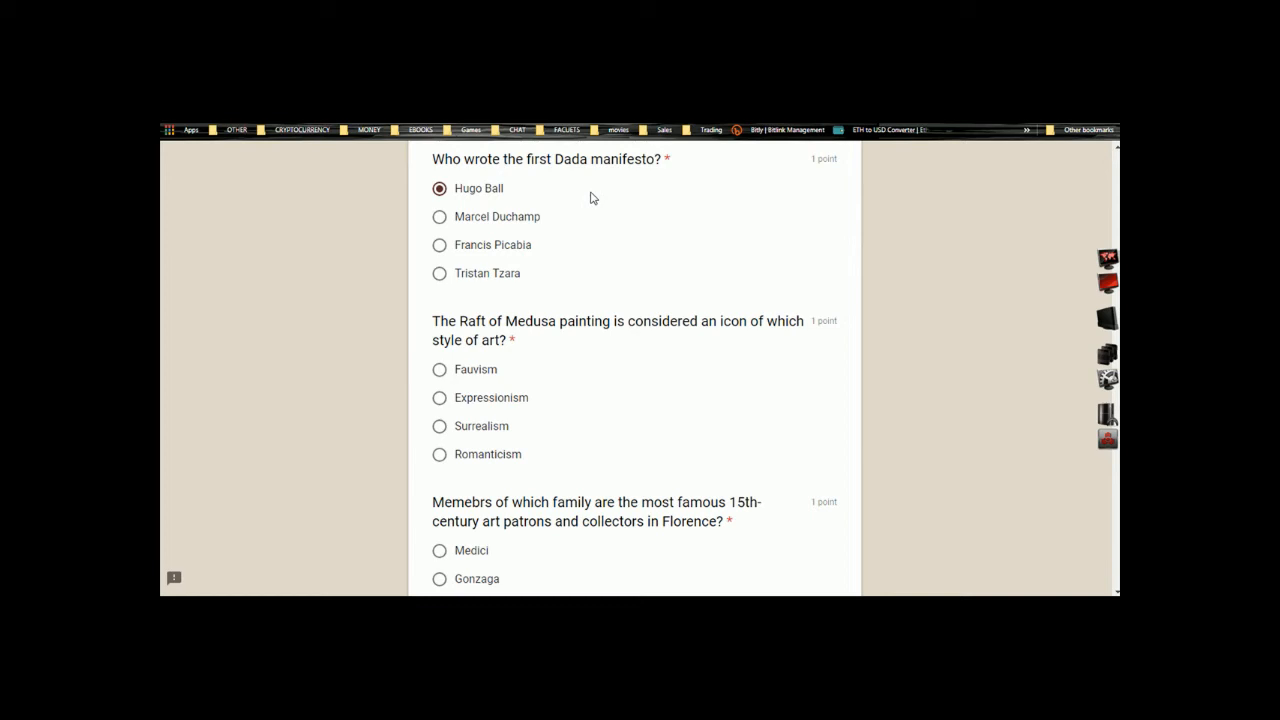
{"action": "mouse_move", "coordinate": [572, 198]}
{"action": "type", "text": "Dada manifesto"}
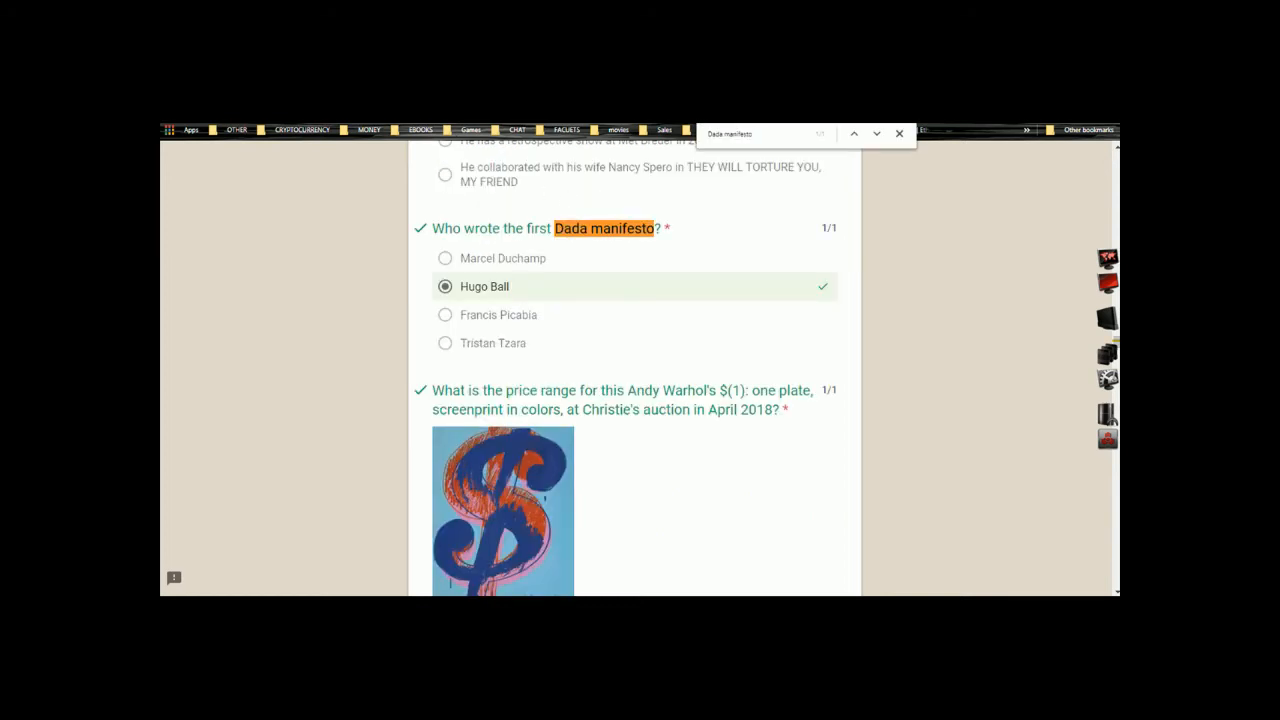
{"action": "scroll", "scroll_direction": "down", "scroll_amount": 3}
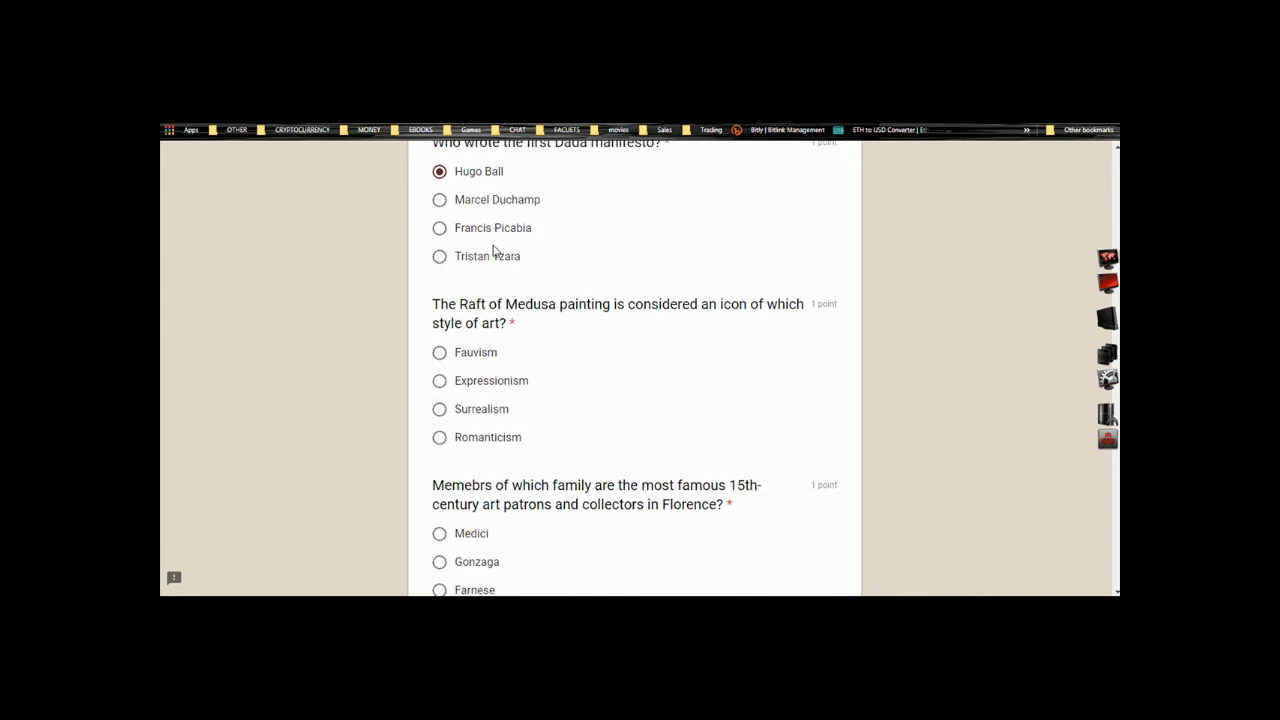
{"action": "scroll", "scroll_direction": "down", "scroll_amount": 3}
{"action": "type", "text": "Dada manifesto"}
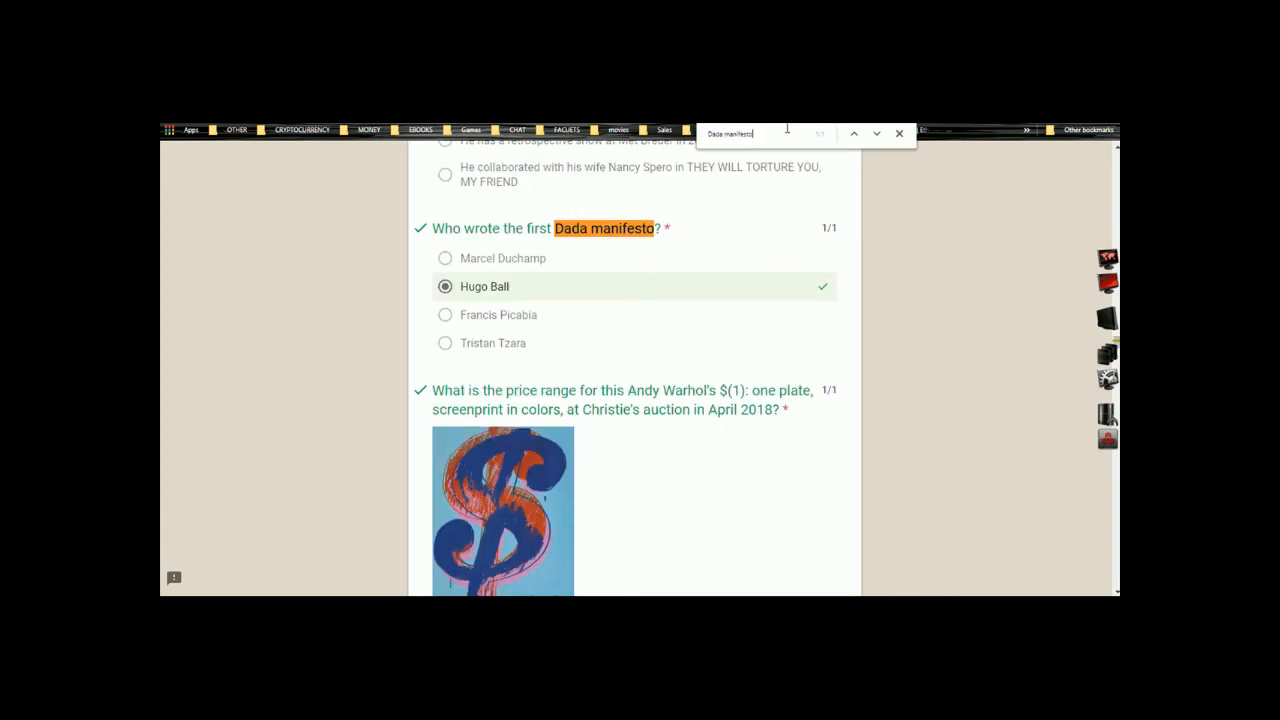
- Search the graded copy for 'Medusa painting' and choose Romanticism for the Raft of Medusa question
{"action": "right_click", "coordinate": [730, 132]}
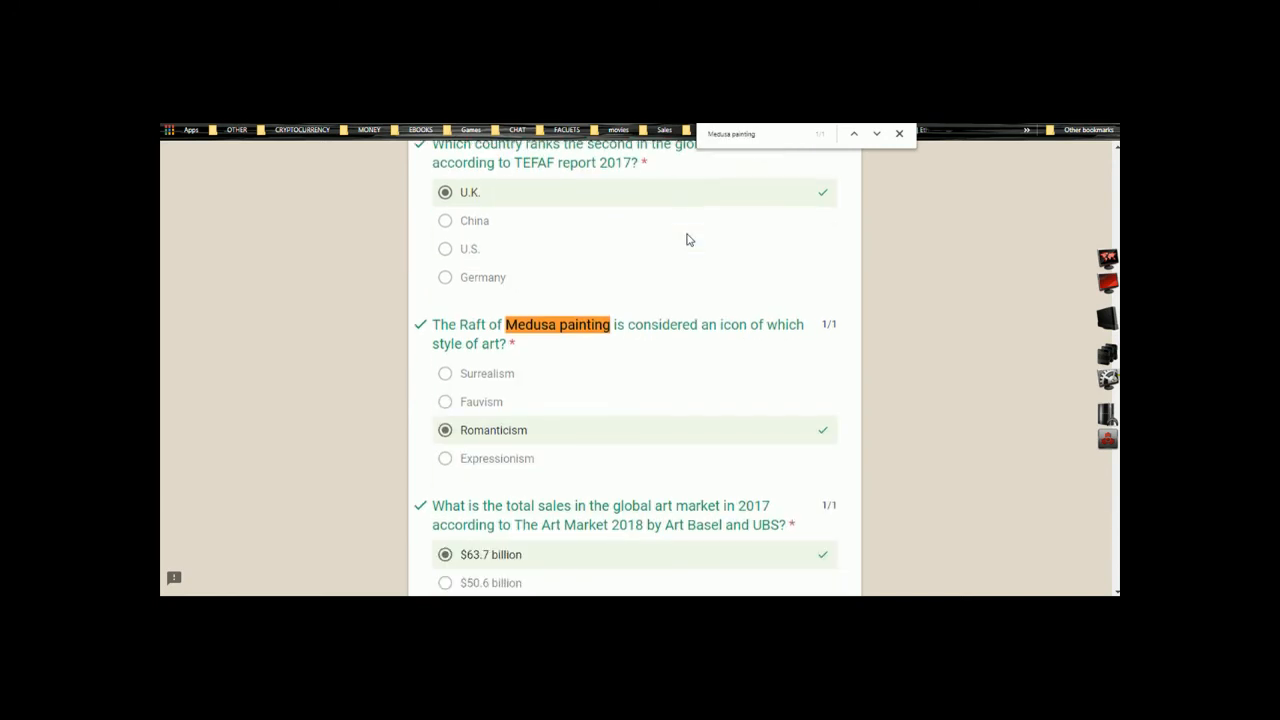
{"action": "scroll", "scroll_direction": "down", "scroll_amount": 3}
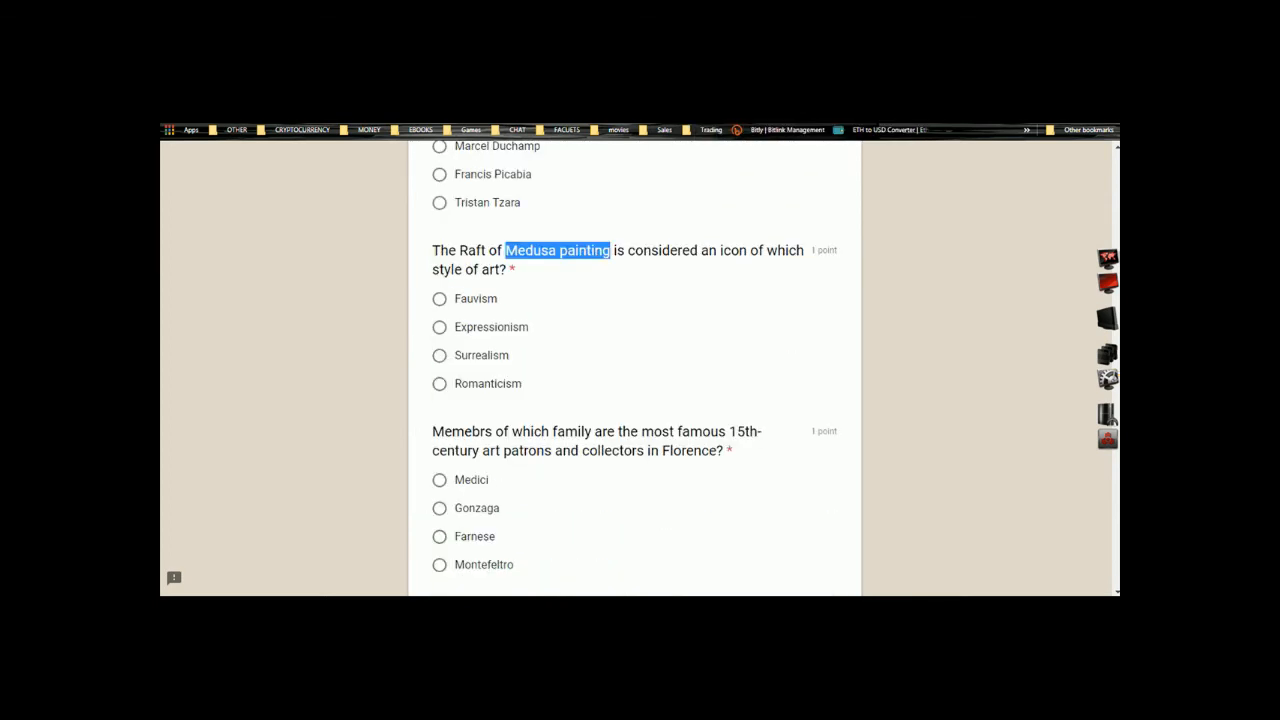
{"action": "left_click", "coordinate": [440, 384]}
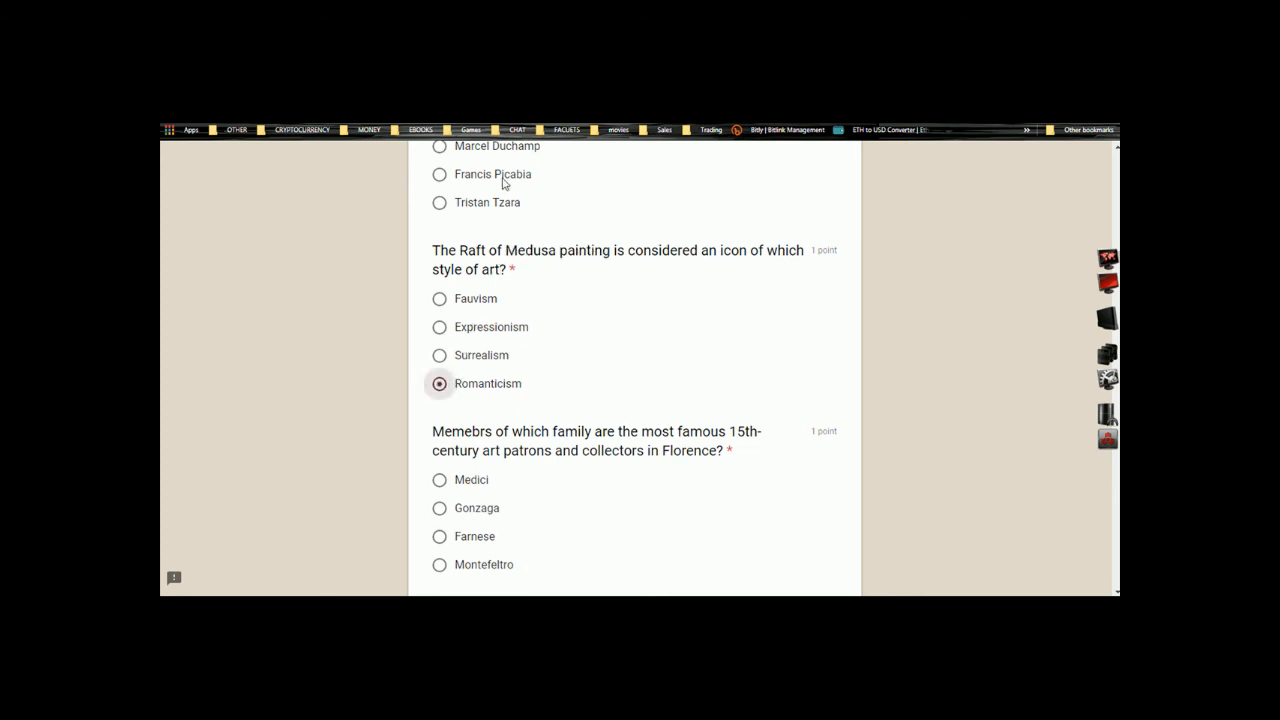